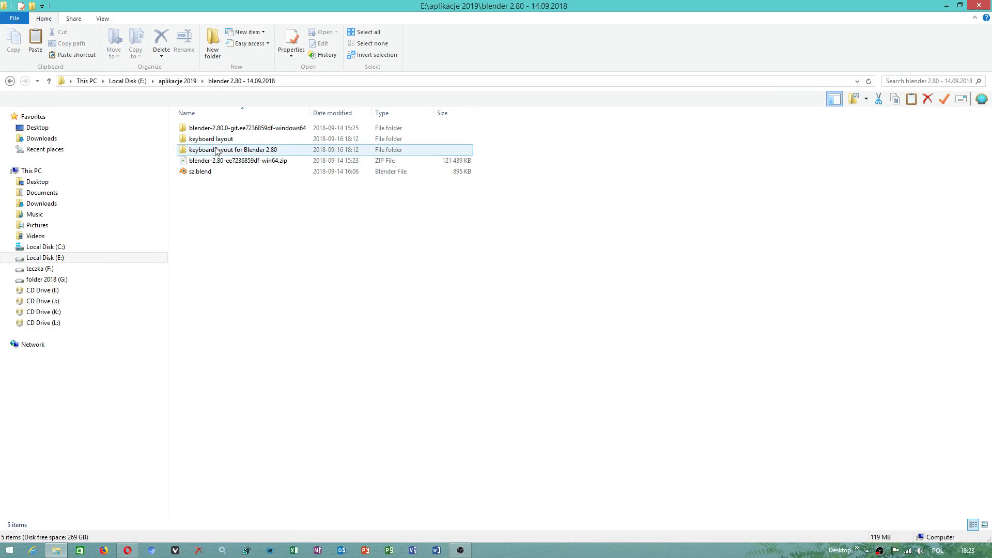
Launch Blender and browse the Interaction keymap presets on the splash screen, Maya 2018 active
double_click(247, 127)
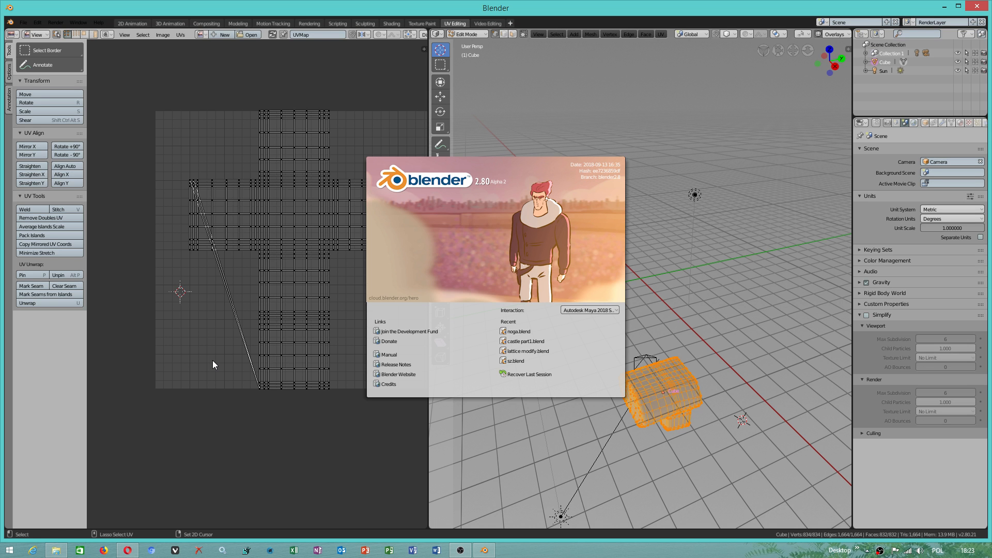
mouse_move(582, 322)
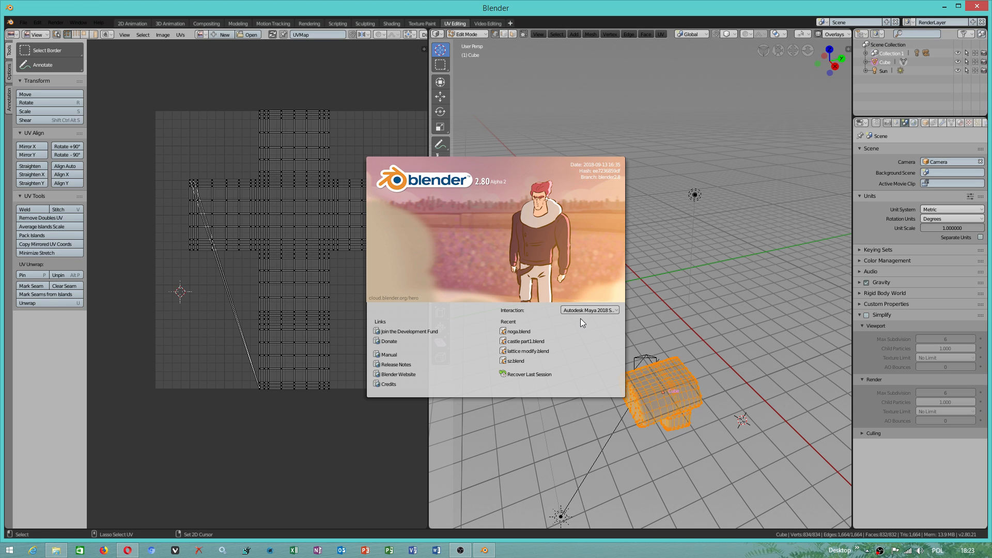
mouse_move(589, 309)
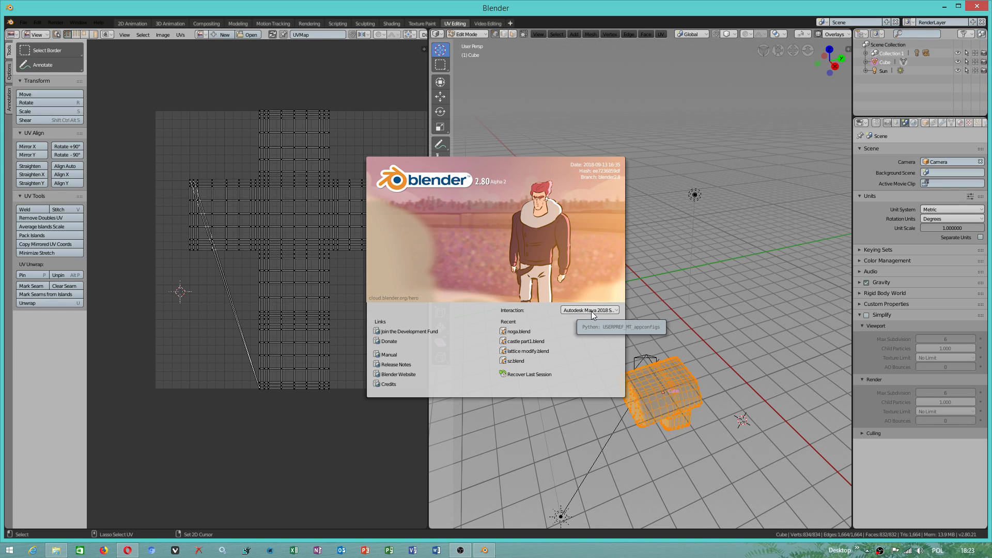
click(589, 310)
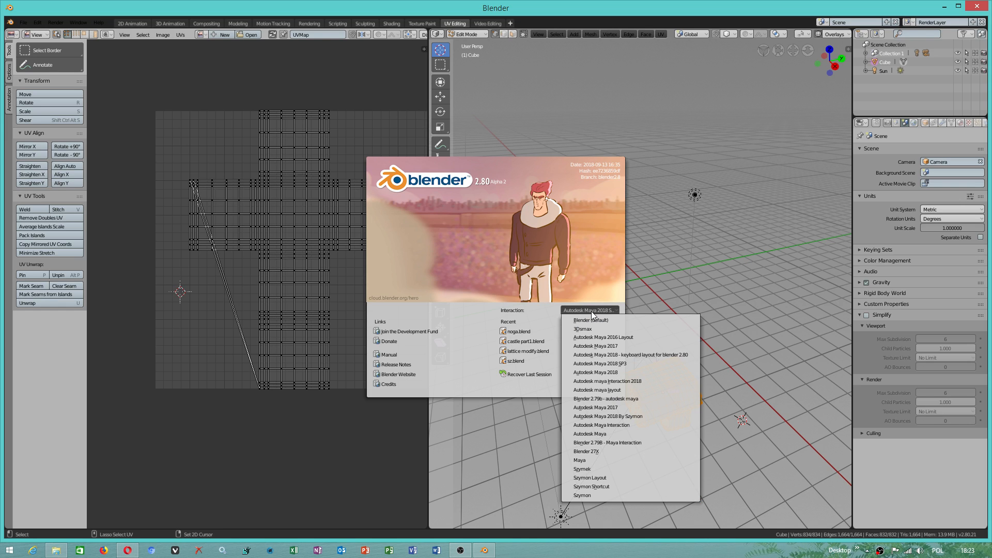
mouse_move(601, 363)
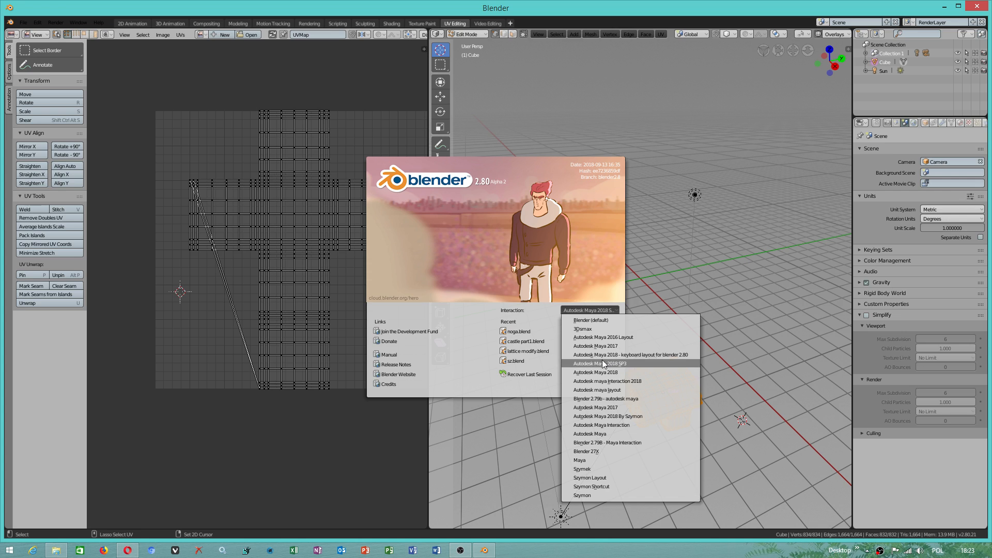
click(600, 363)
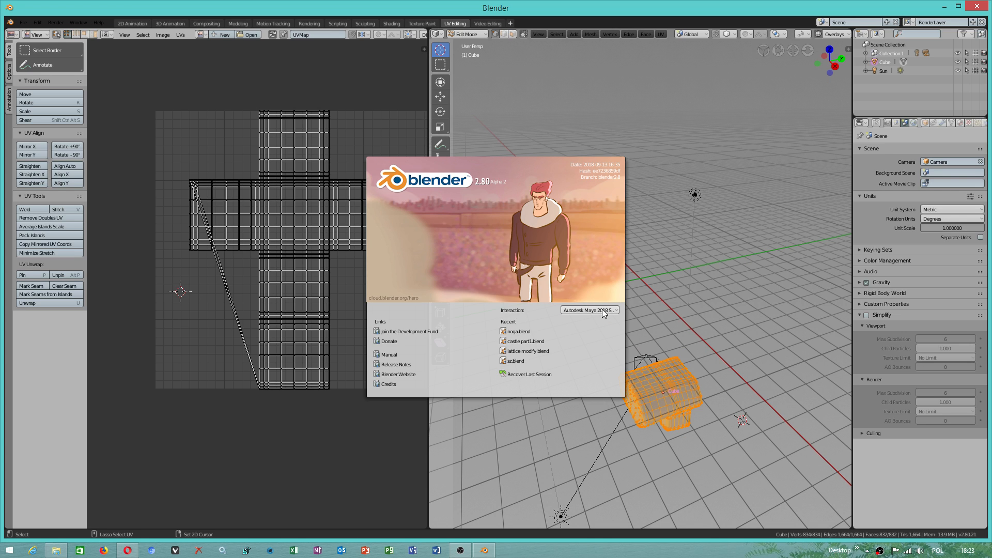
click(588, 310)
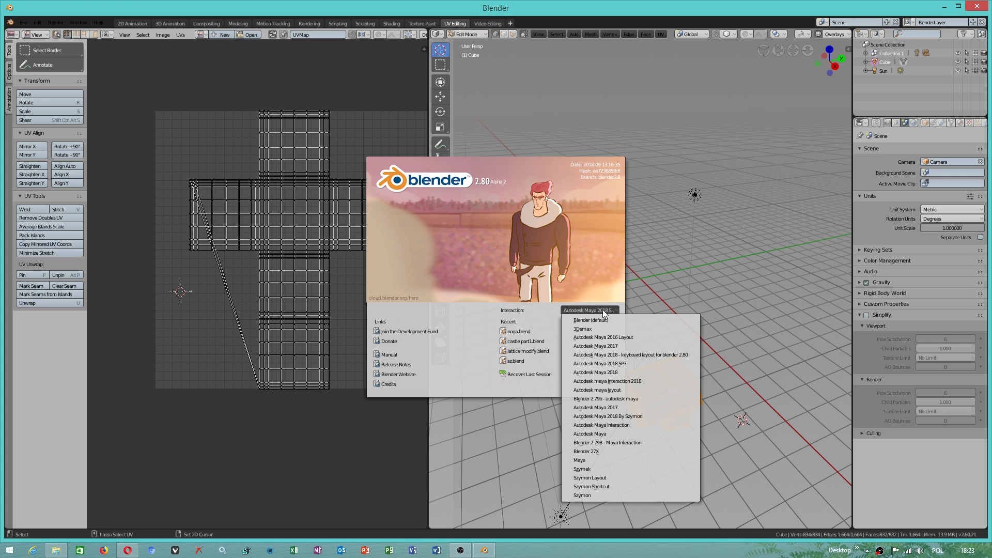
Dismiss the splash screen and zoom the viewport toward the orange L-shaped mesh
click(328, 343)
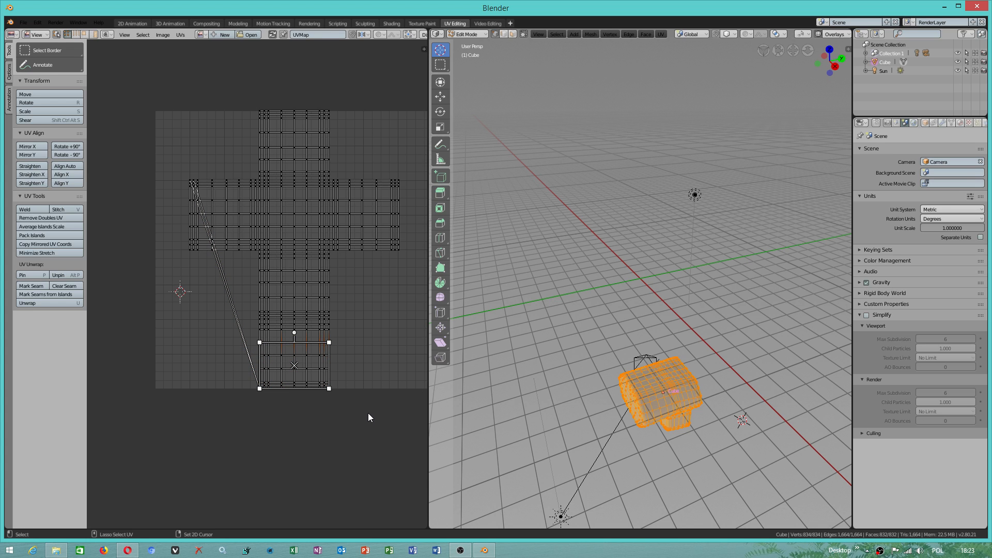
click(244, 273)
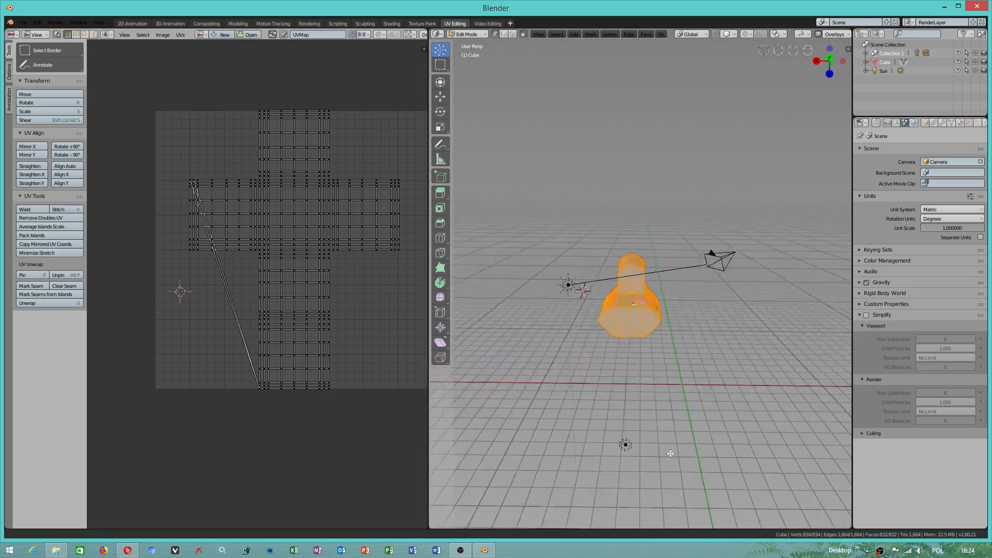
scroll(down, 3)
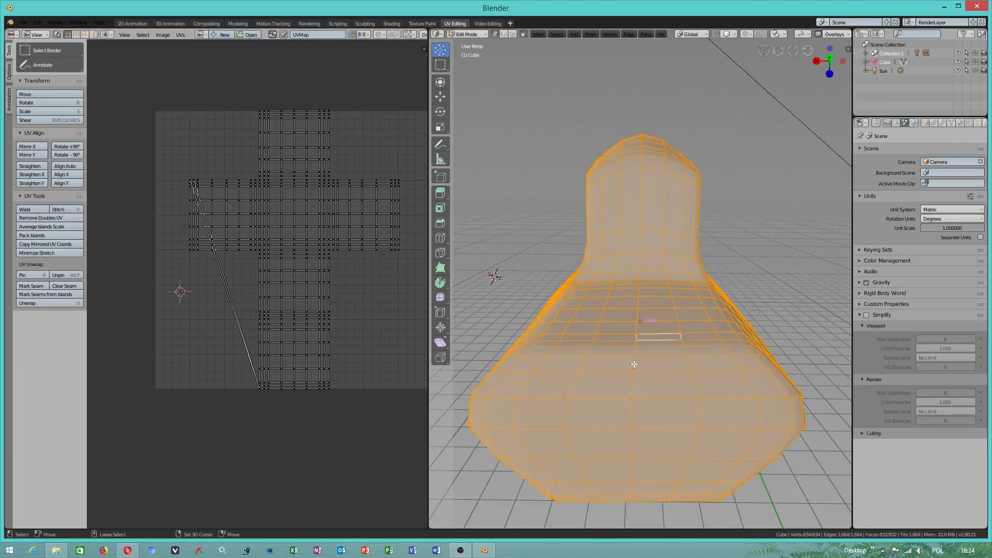
scroll(down, 3)
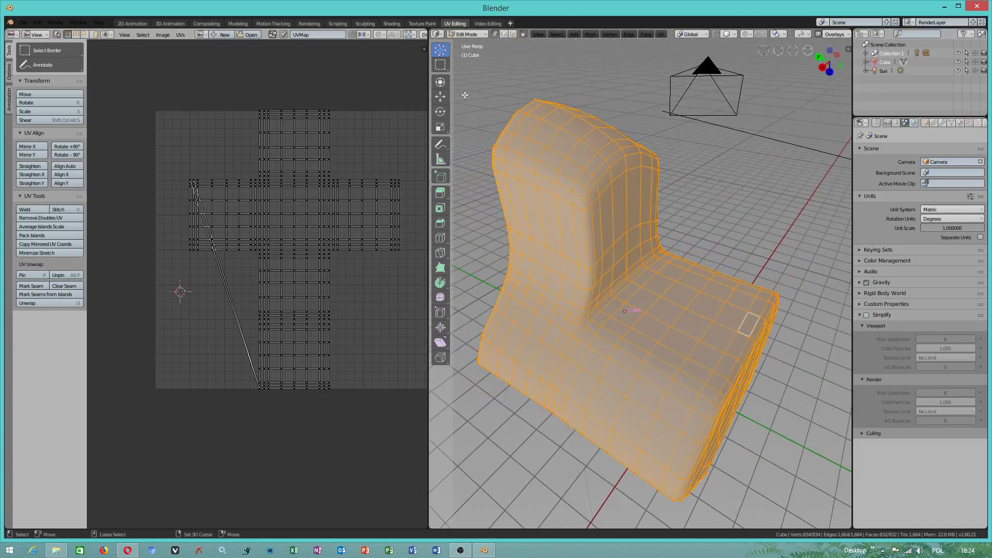
mouse_move(614, 167)
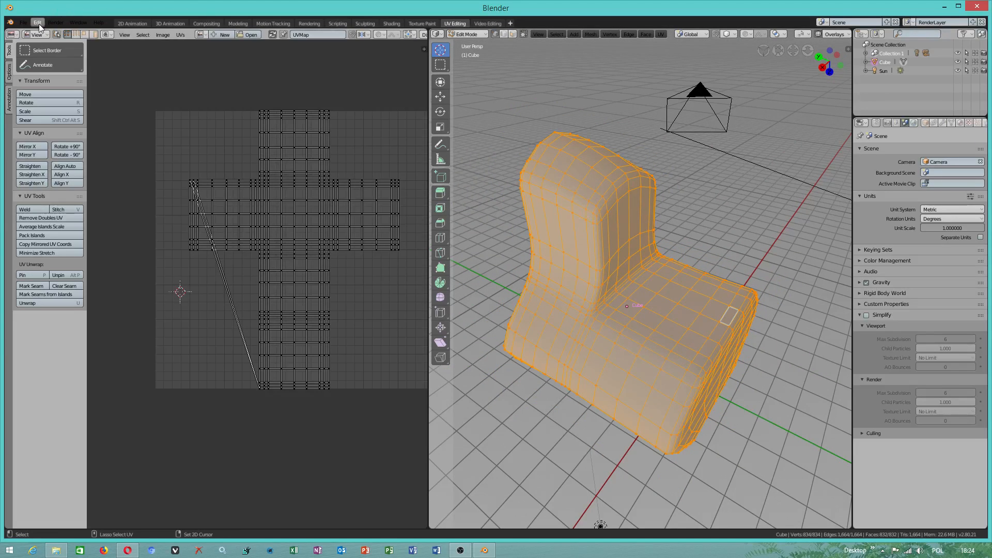
In User Preferences Input settings choose the Autodesk Maya 2018 SP3 keymap preset
click(37, 23)
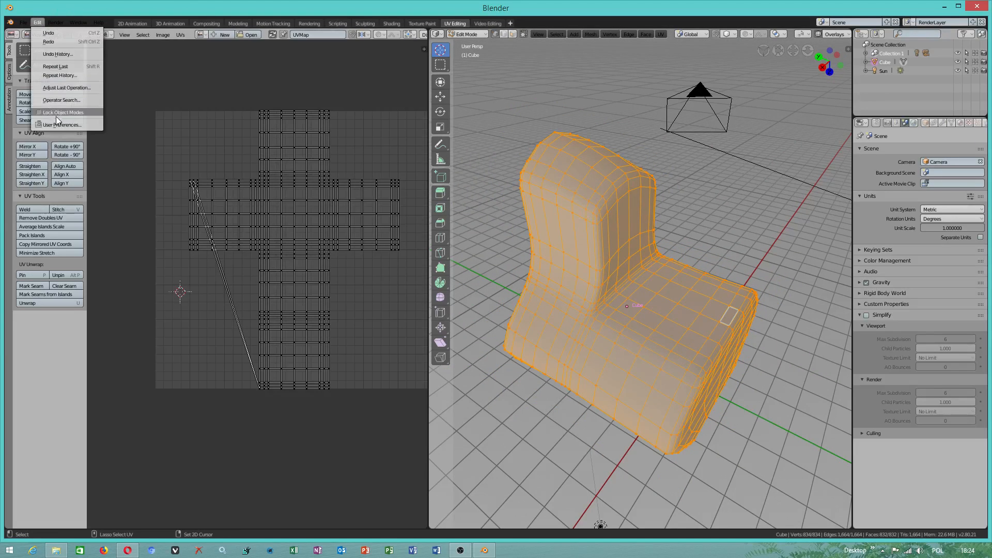
click(62, 125)
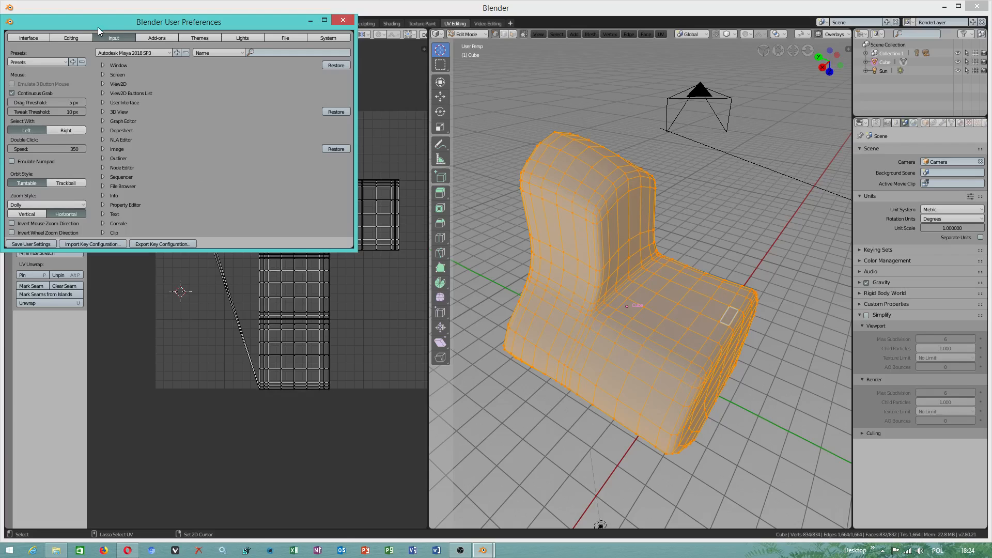
click(38, 61)
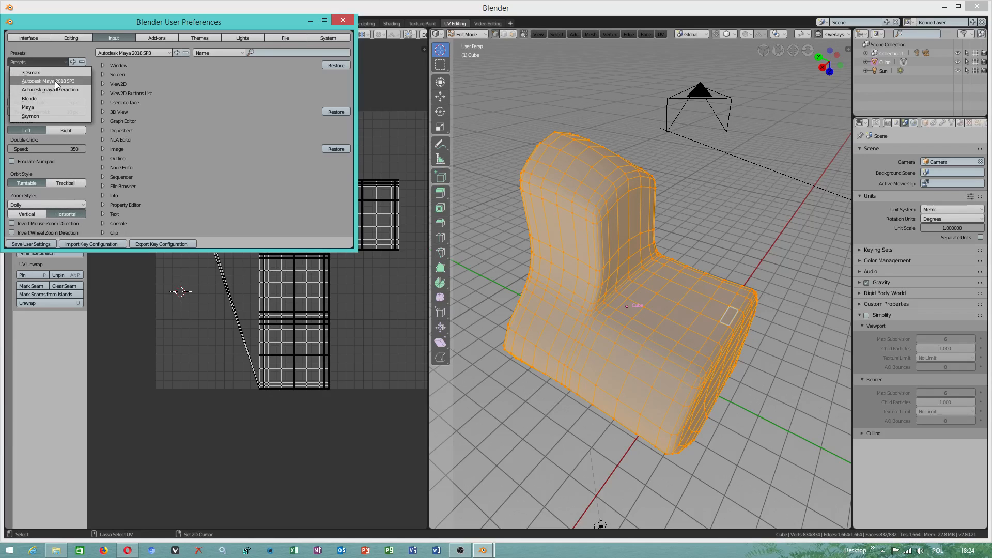
click(344, 20)
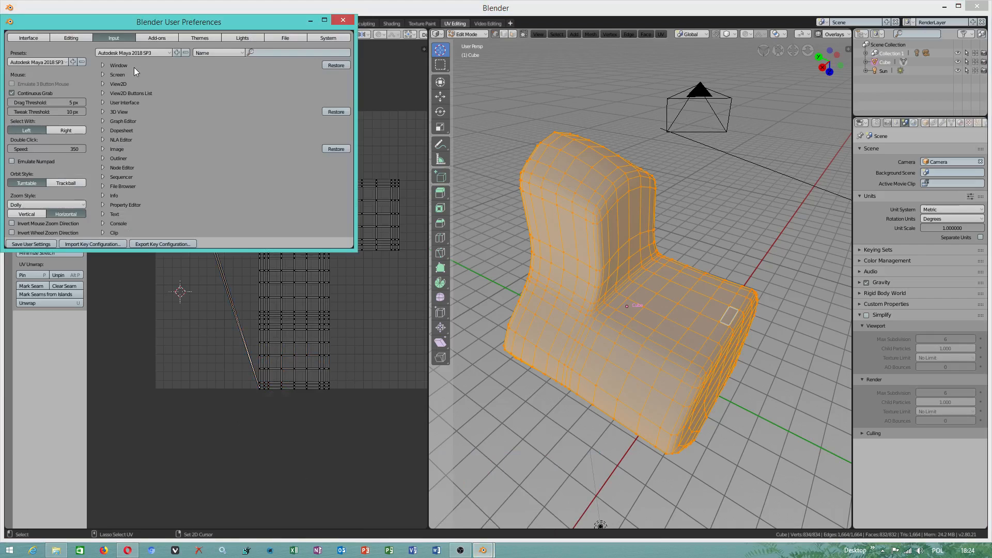
mouse_move(159, 261)
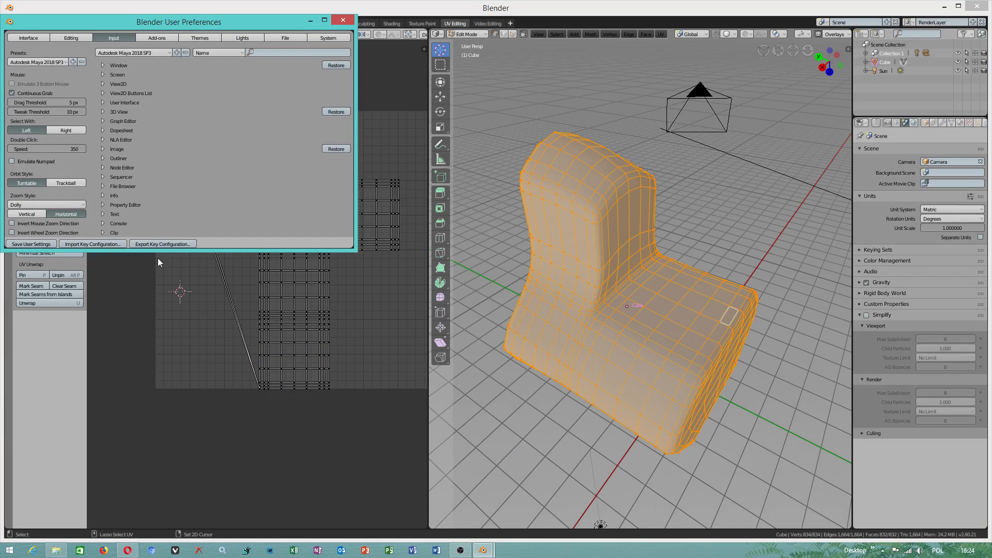
mouse_move(162, 246)
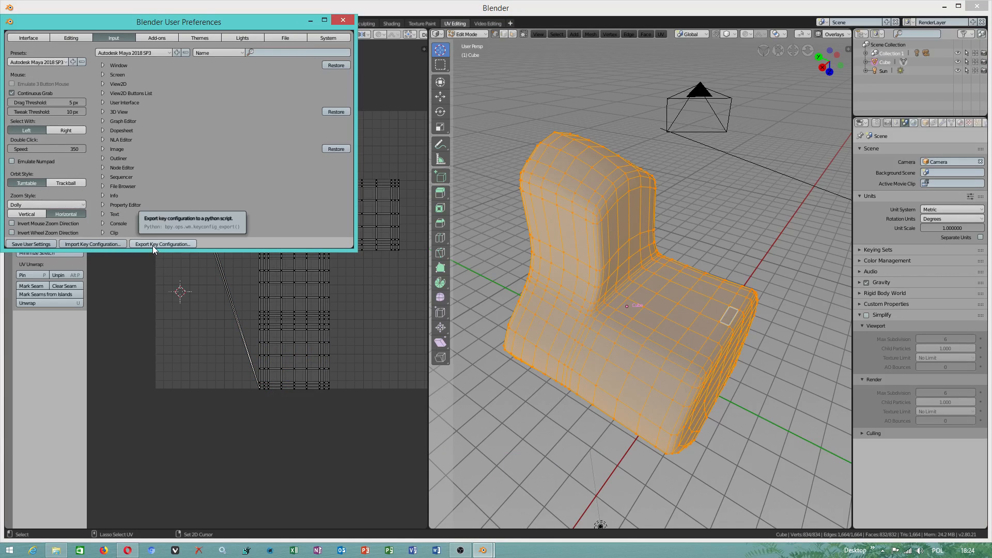
Export the key configuration to G:\ as 'Autodesk maya 2017'
click(162, 244)
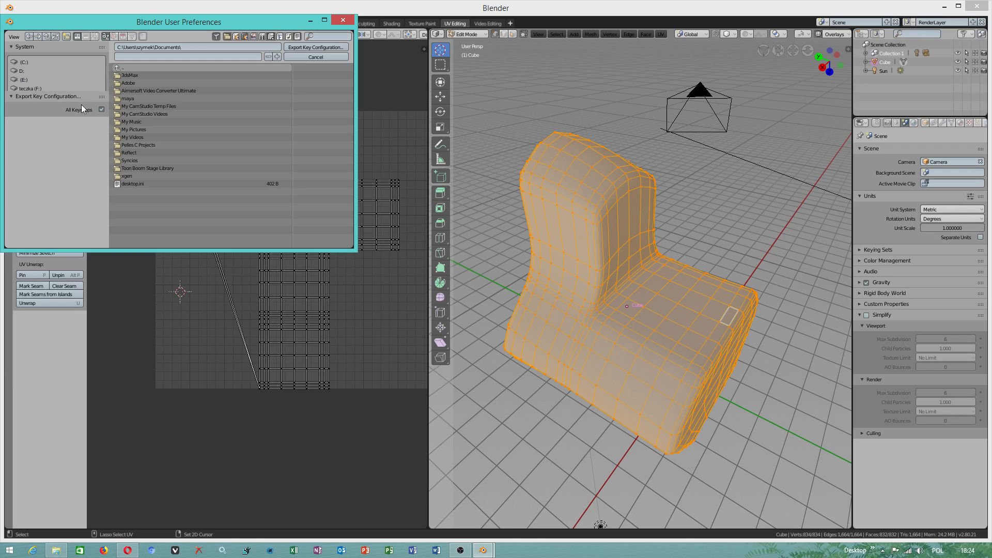
mouse_move(41, 91)
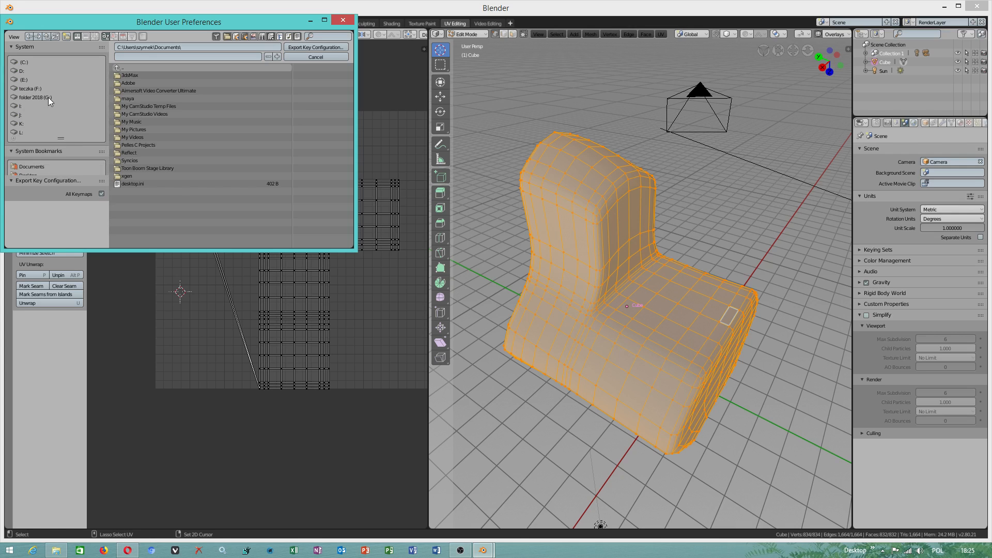
click(34, 97)
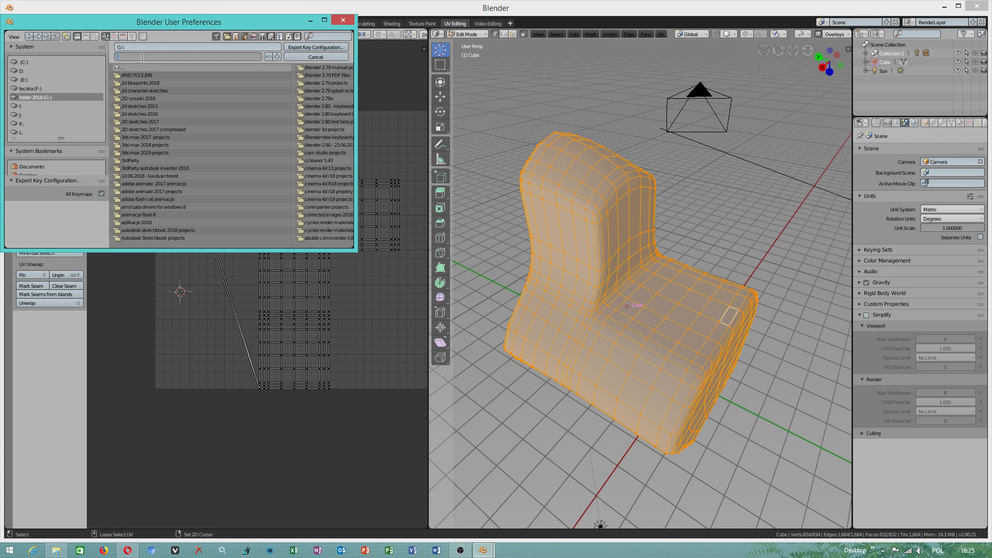
text(Autodesk.py)
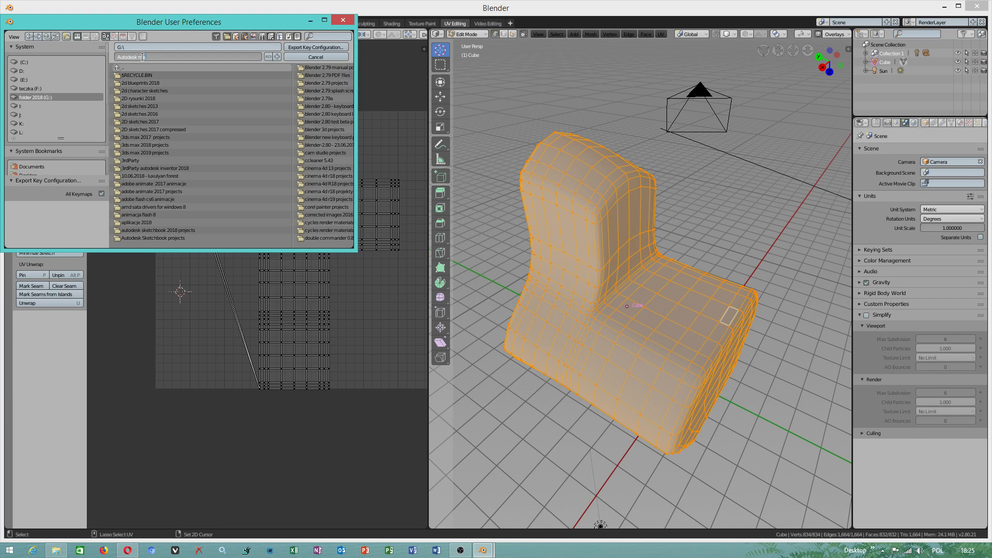
text(aya 2017)
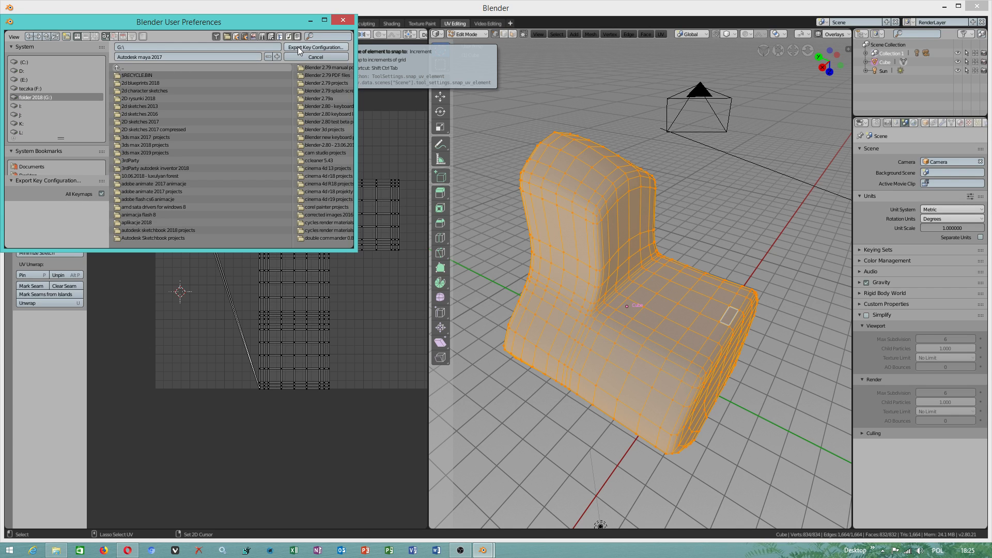
click(315, 57)
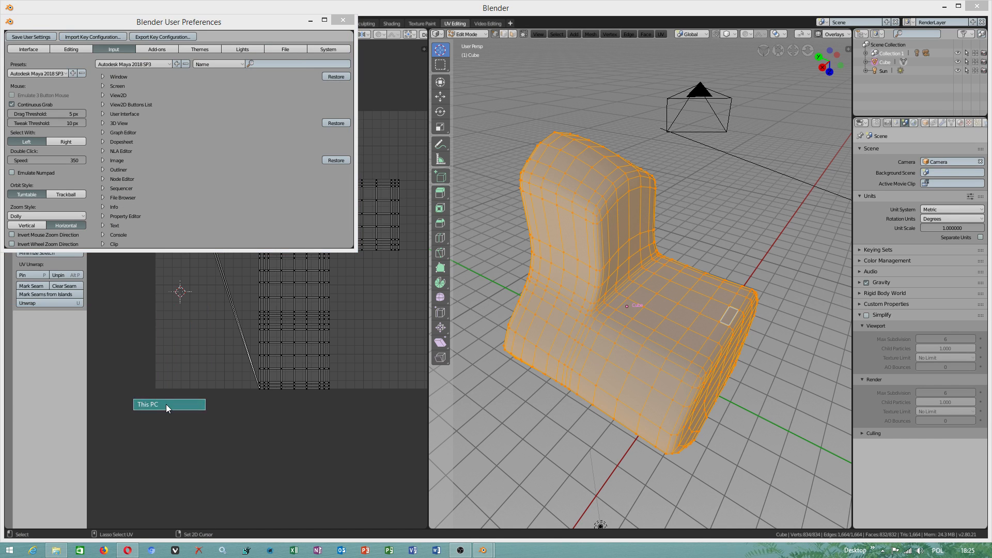
In File Explorer copy the exported Autodesk maya 2017.py from G:\
click(146, 404)
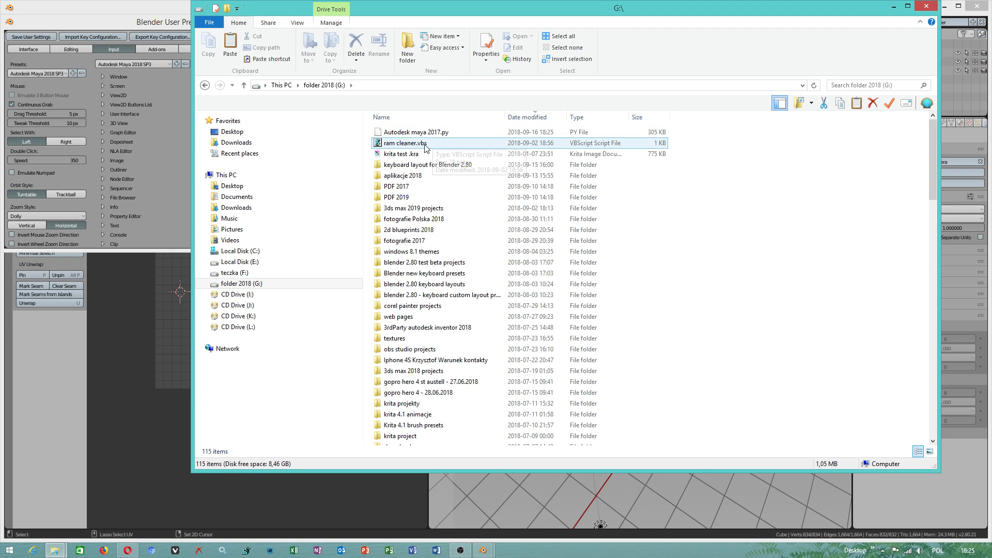
right_click(416, 131)
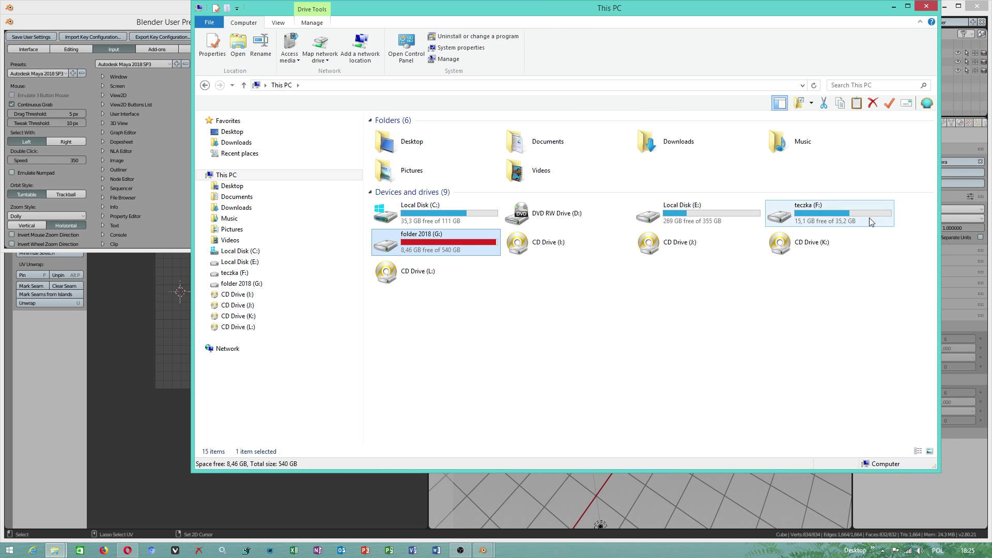
Paste the keymap file into E:\ Blender 2.80 build's scripts\presets\interaction folder
double_click(711, 213)
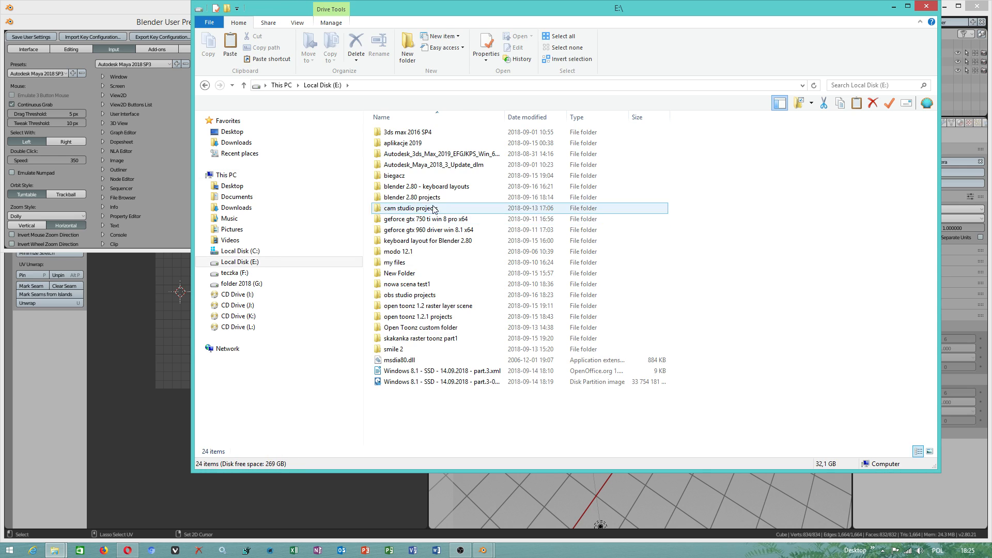
double_click(401, 142)
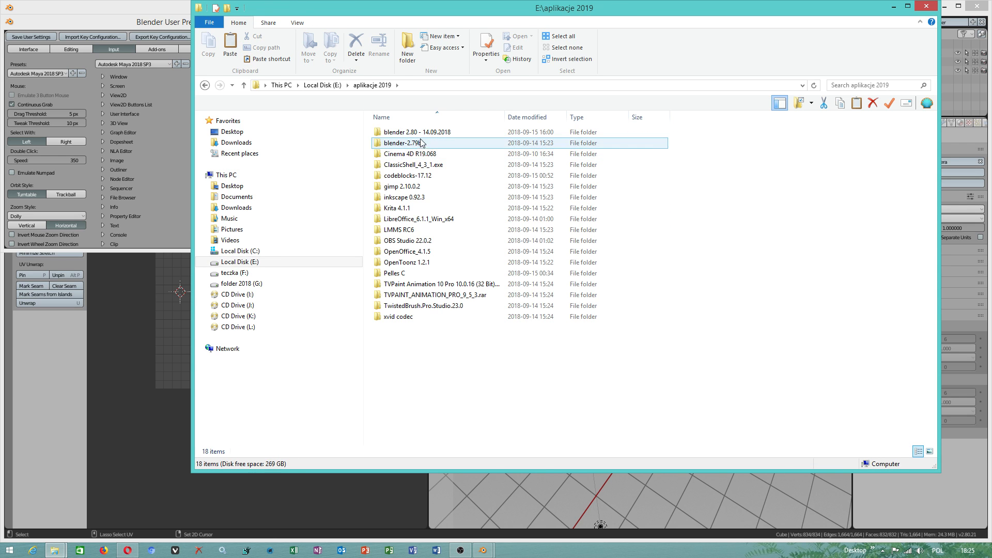
double_click(417, 131)
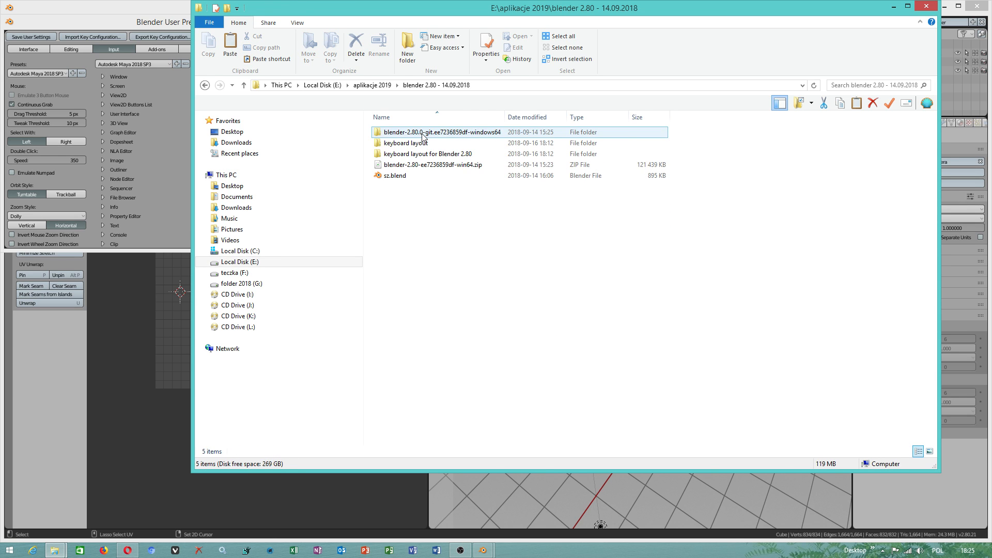
double_click(442, 131)
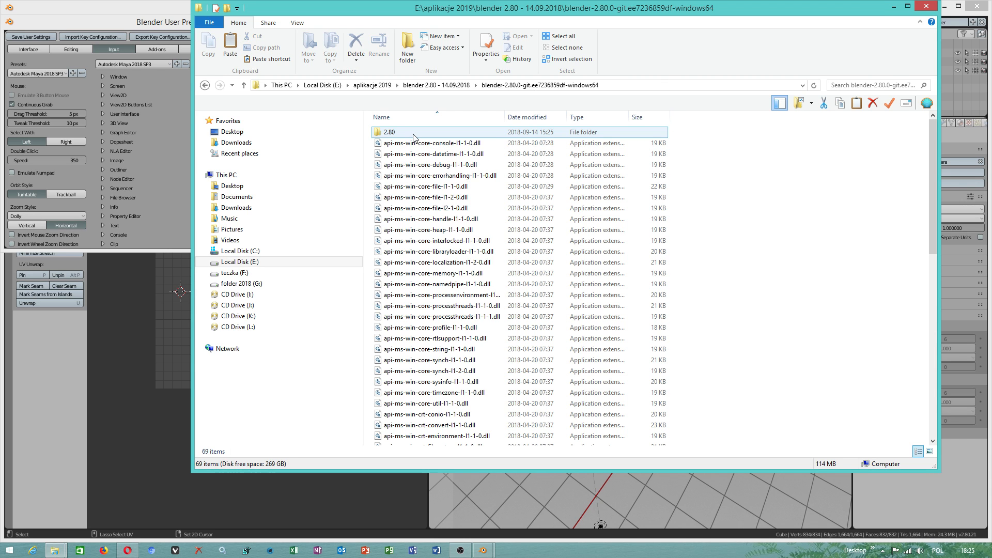
double_click(390, 131)
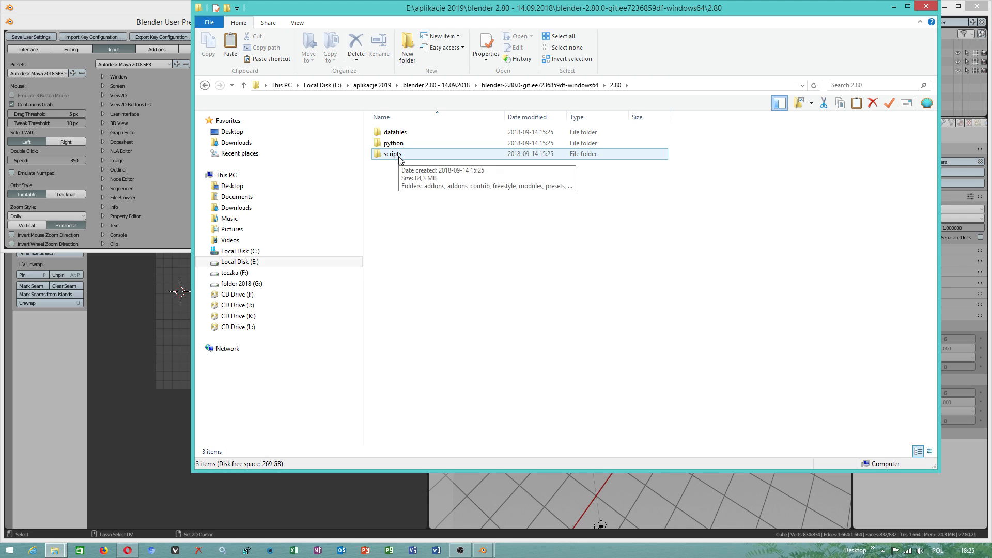
double_click(392, 154)
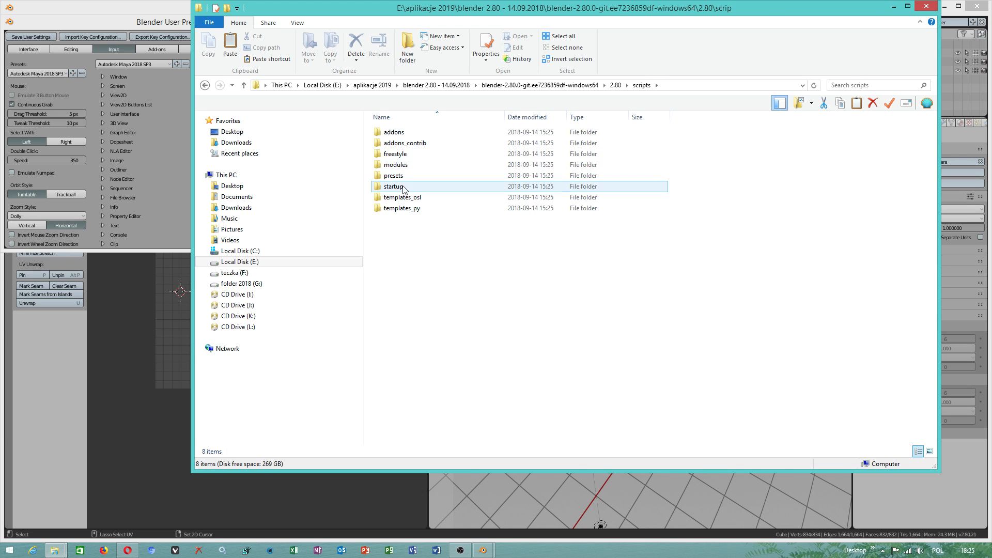
double_click(393, 176)
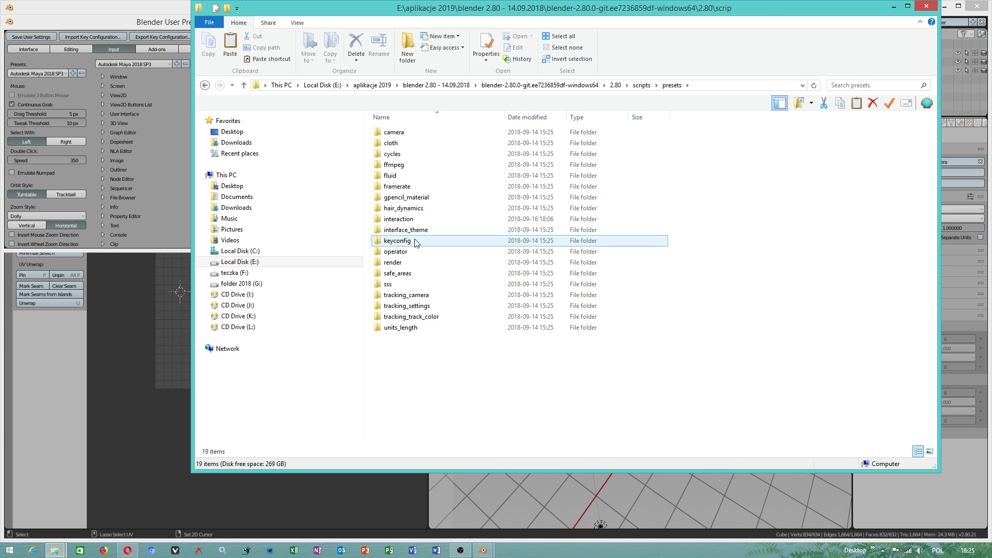
click(405, 229)
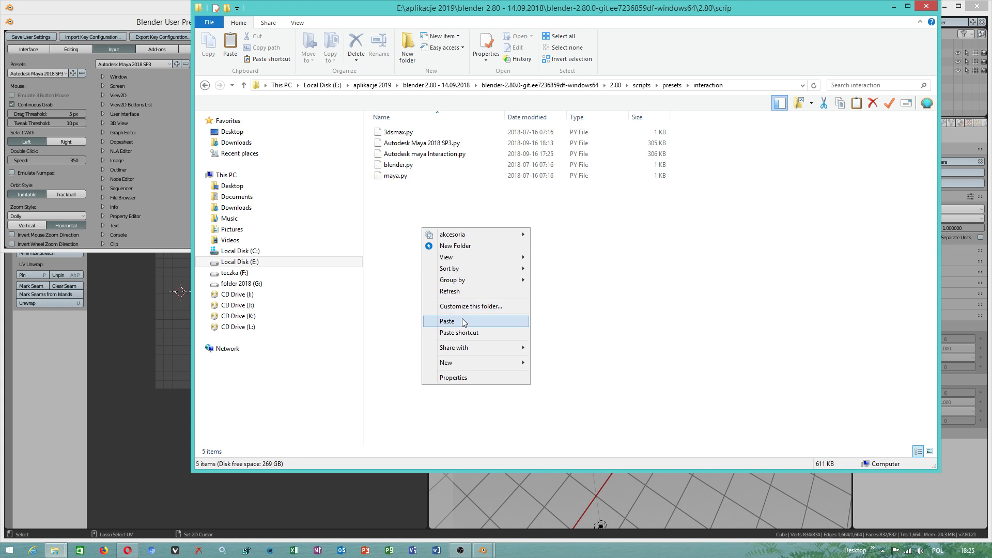
click(446, 320)
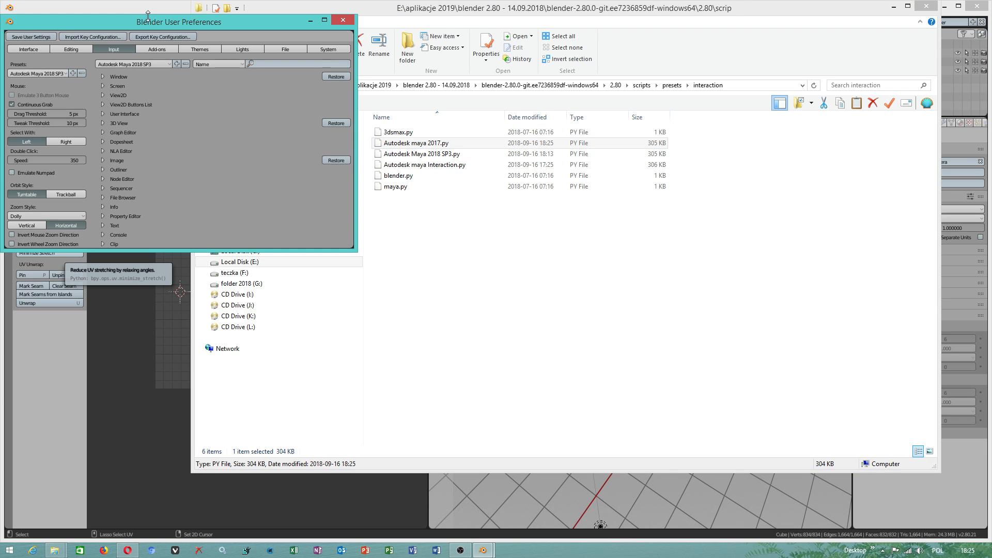
Go up to the blender-2.80.0-git folder and relaunch blender.exe
click(23, 23)
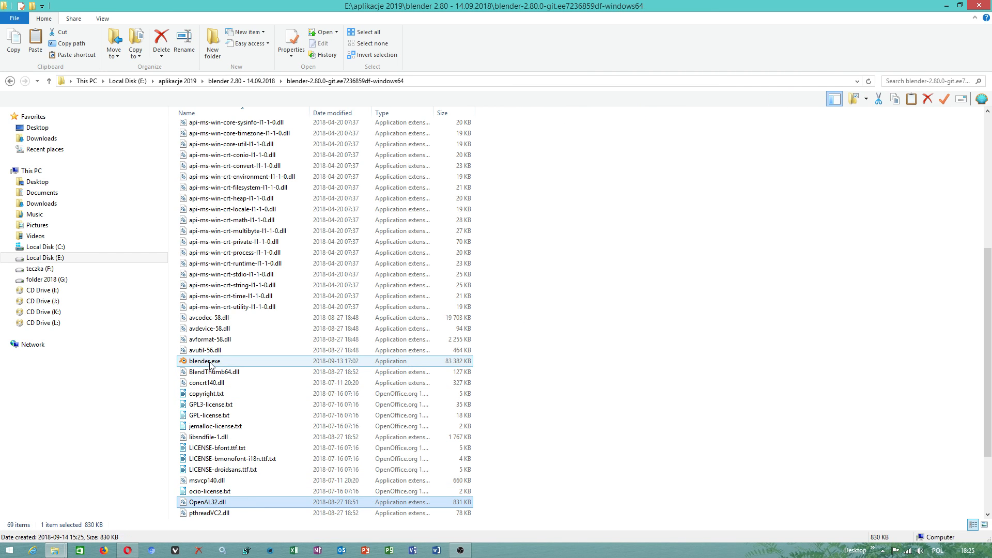
double_click(205, 361)
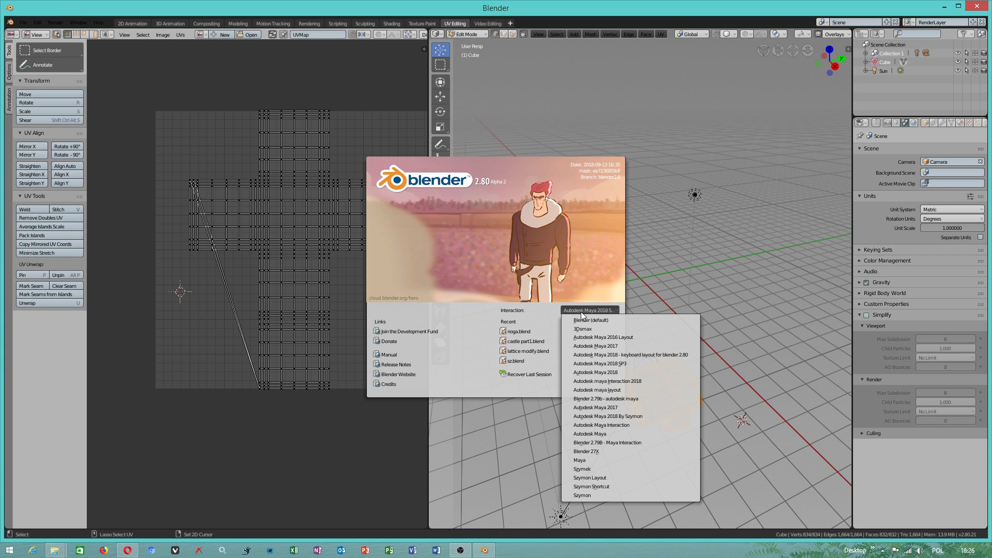
mouse_move(595, 346)
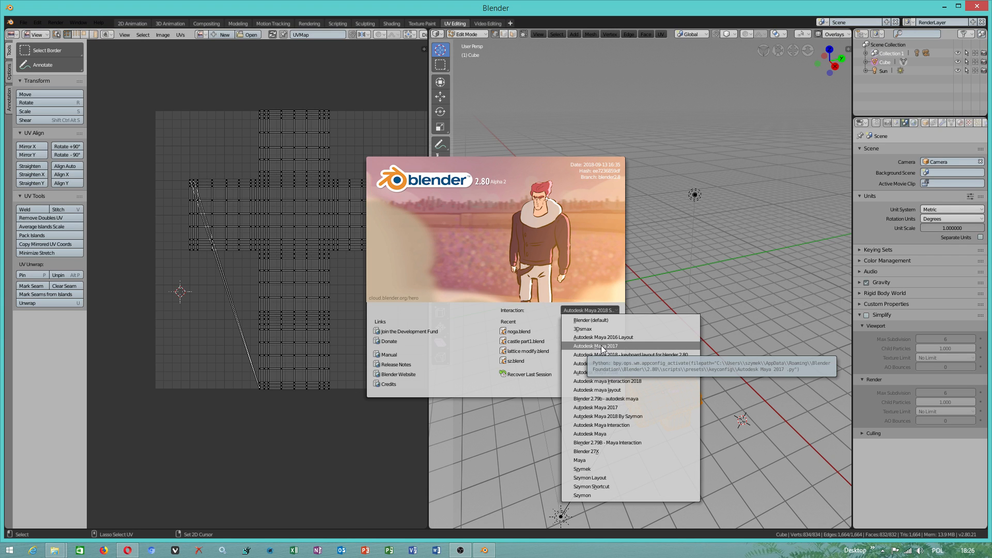
mouse_move(624, 351)
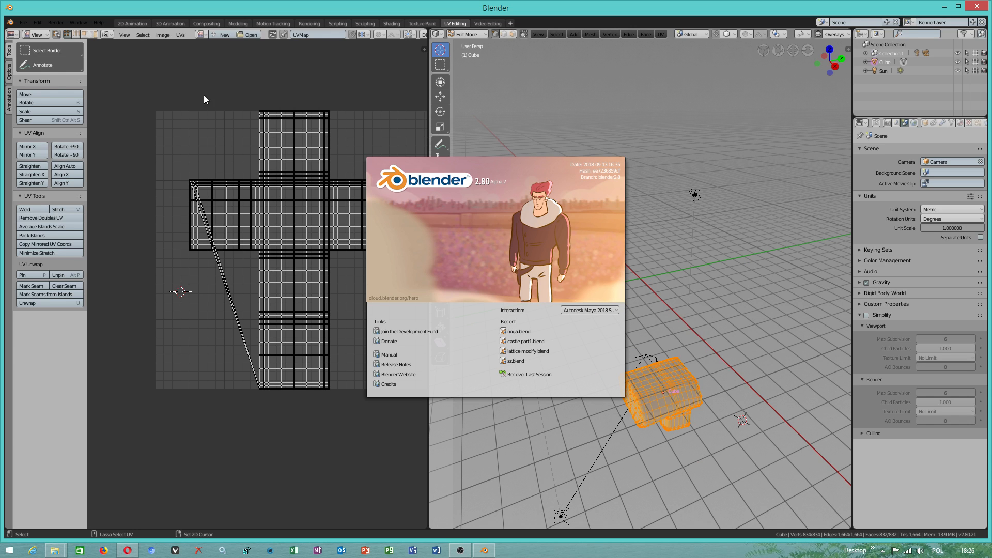
Dismiss the splash screen of the restarted Blender, landing on the Edit menu
click(37, 24)
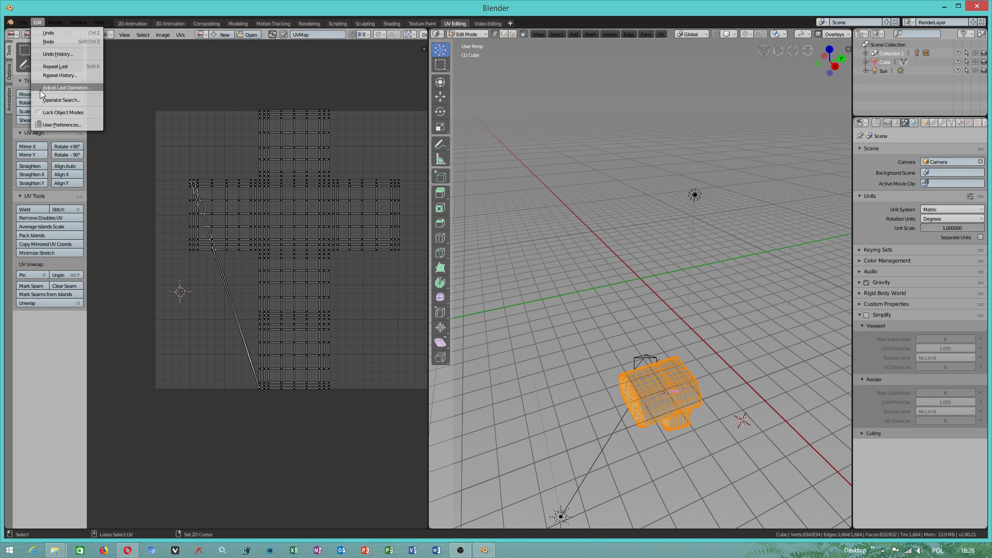
In User Preferences Input settings make Autodesk maya 2017 the keymap preset
click(62, 125)
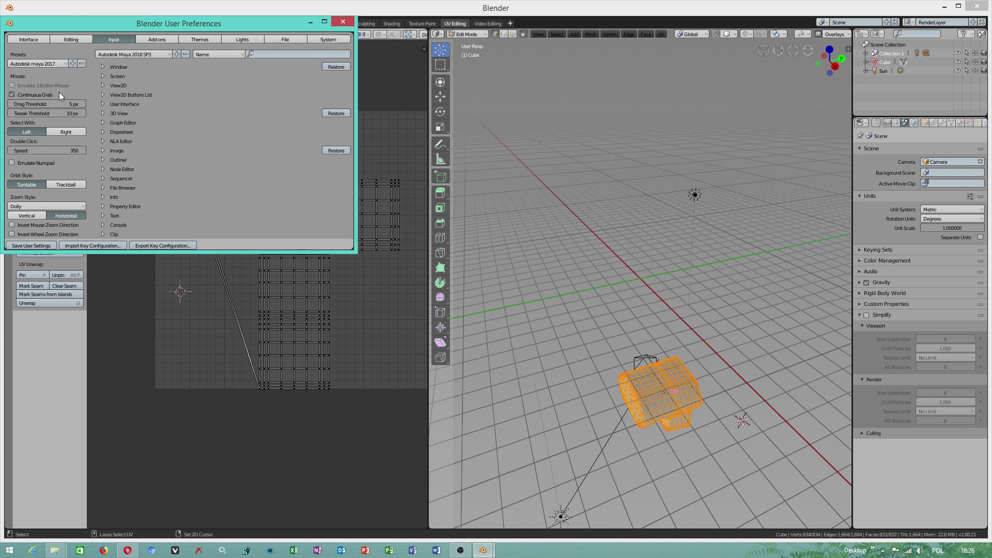
click(134, 54)
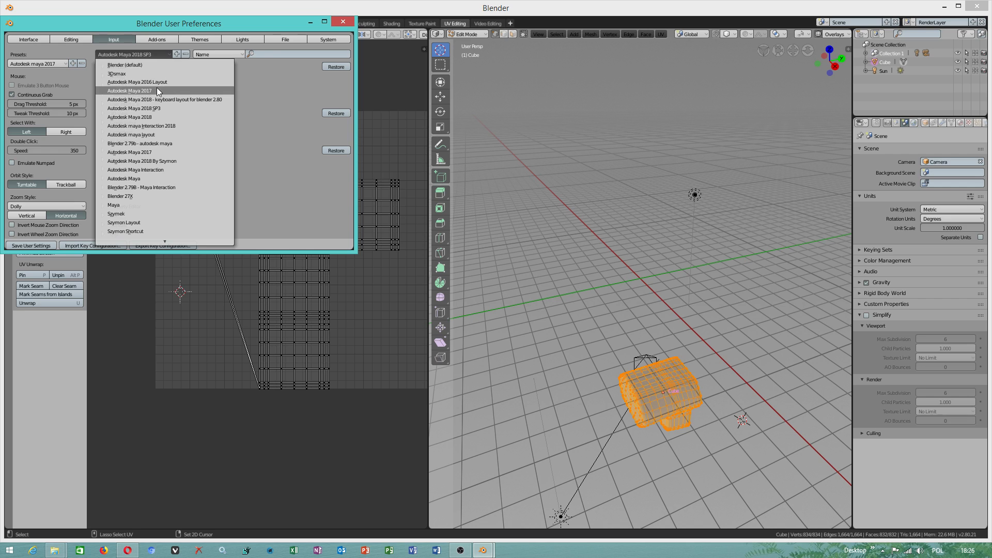
click(128, 90)
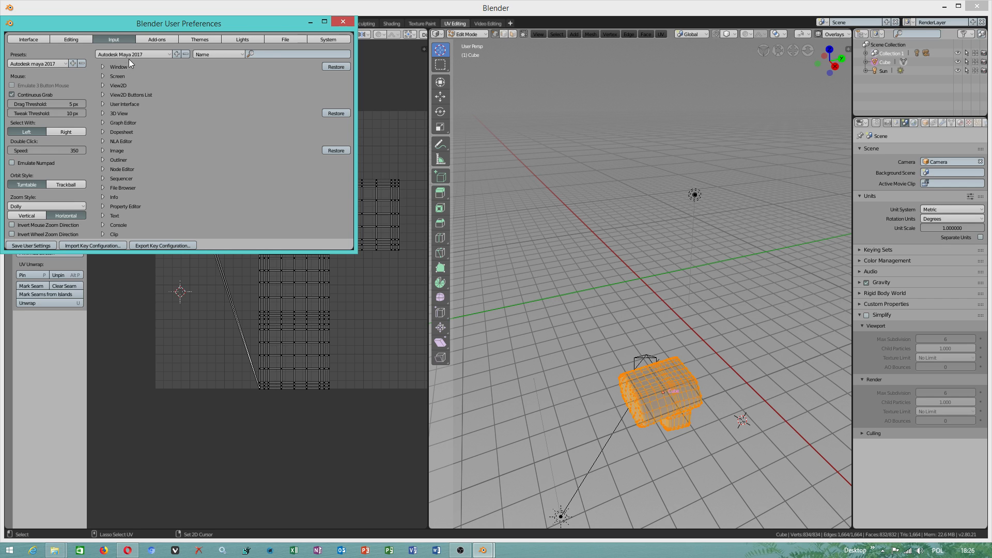
click(133, 54)
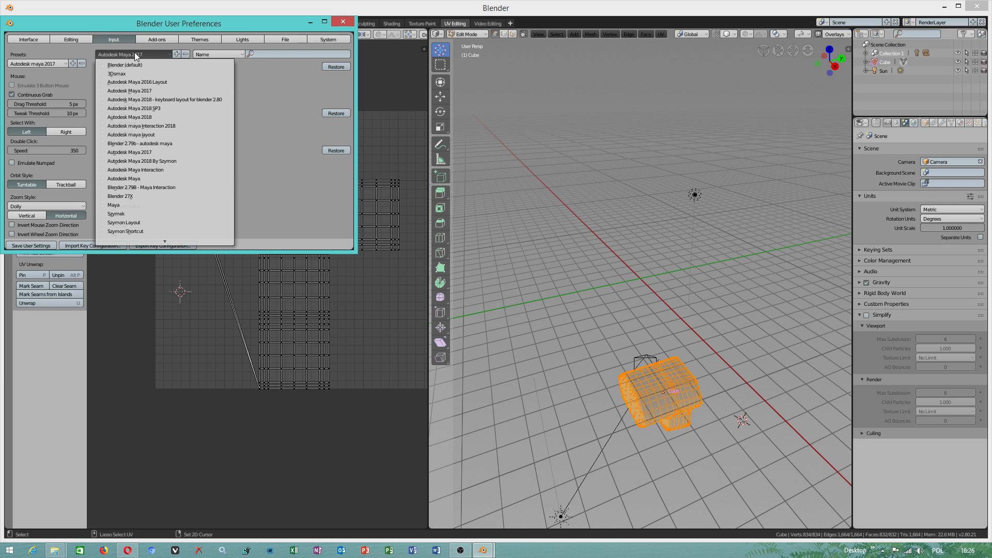
click(343, 20)
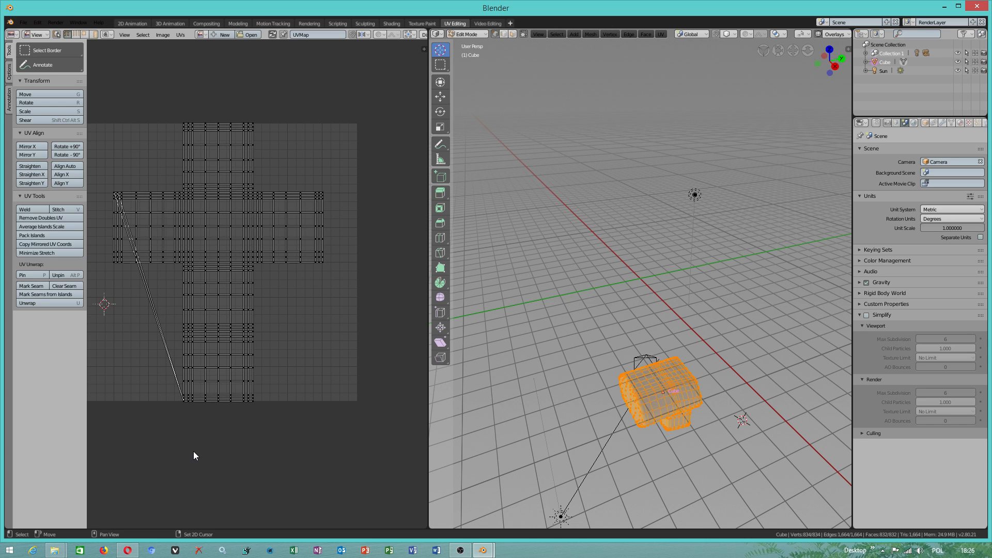
Reopen preferences and start an Import Key Configuration browse
click(24, 23)
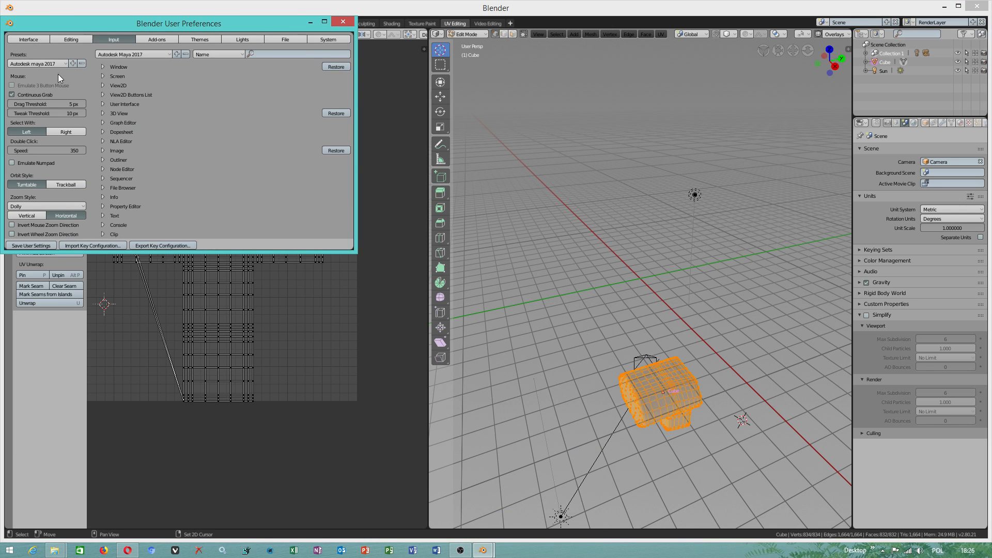
click(92, 246)
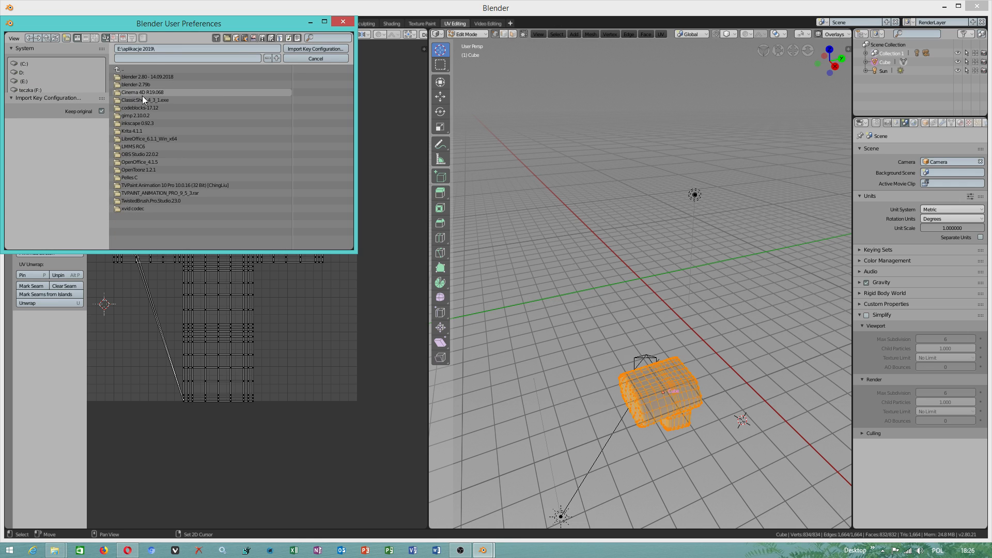
Browse to blender 2.80\2.80\scripts\presets\interaction, cancel the import and close preferences
double_click(147, 77)
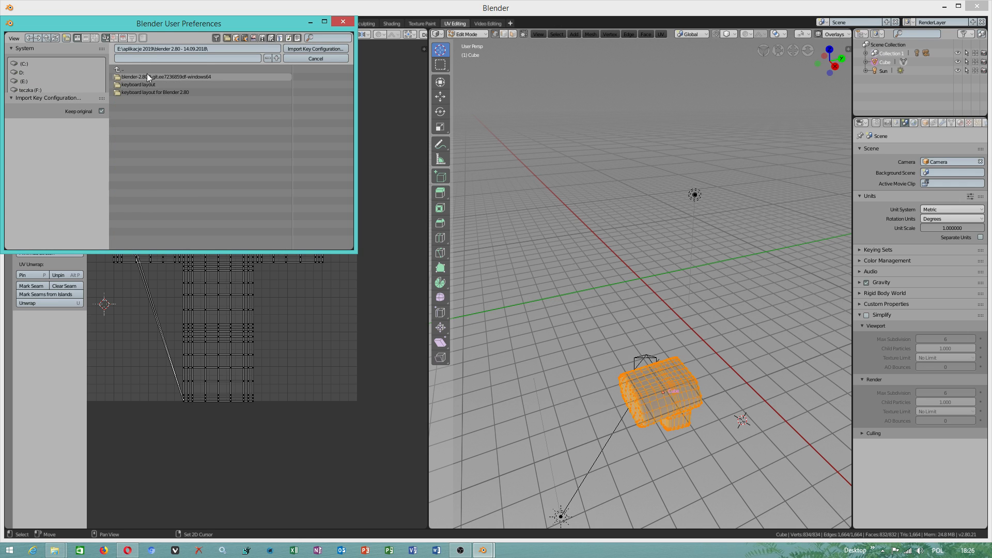
double_click(167, 77)
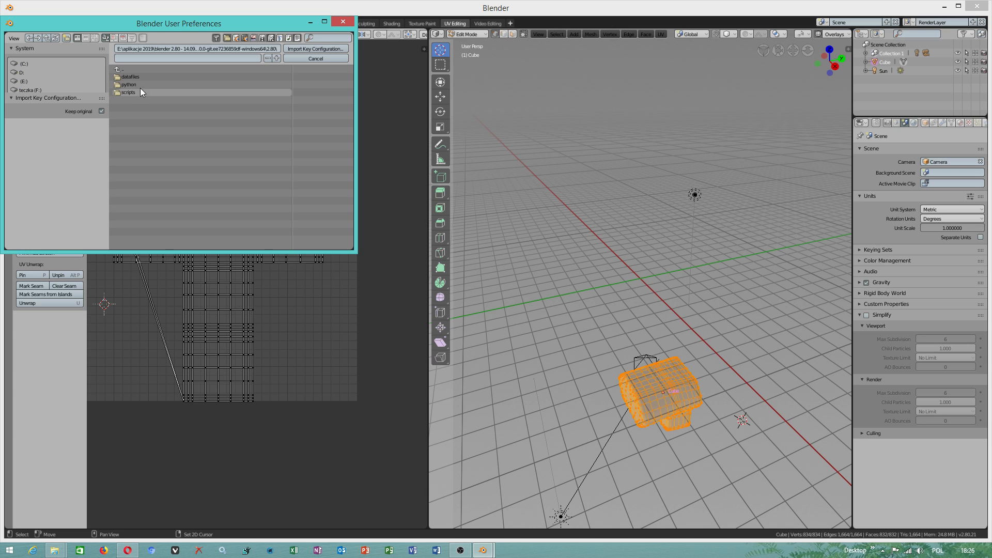
double_click(128, 92)
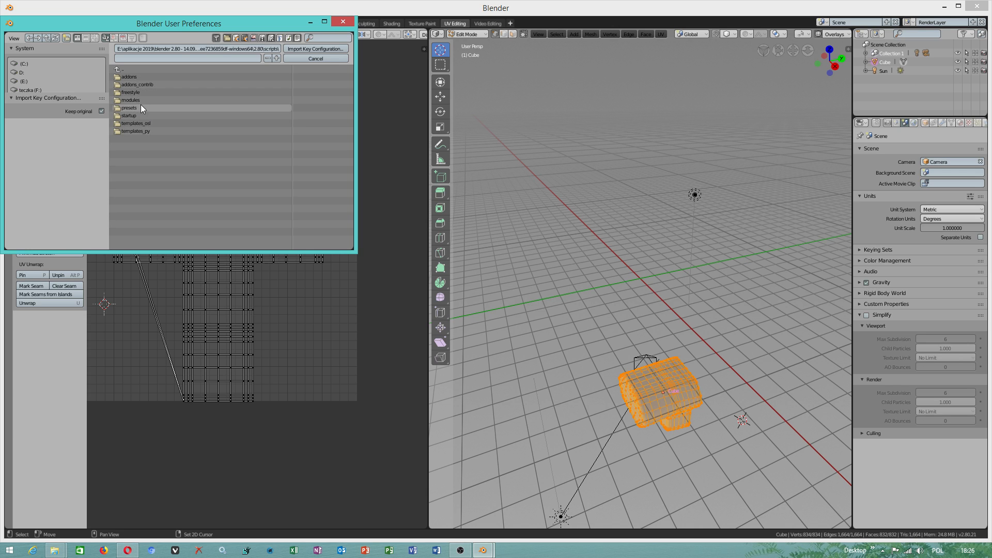
double_click(129, 107)
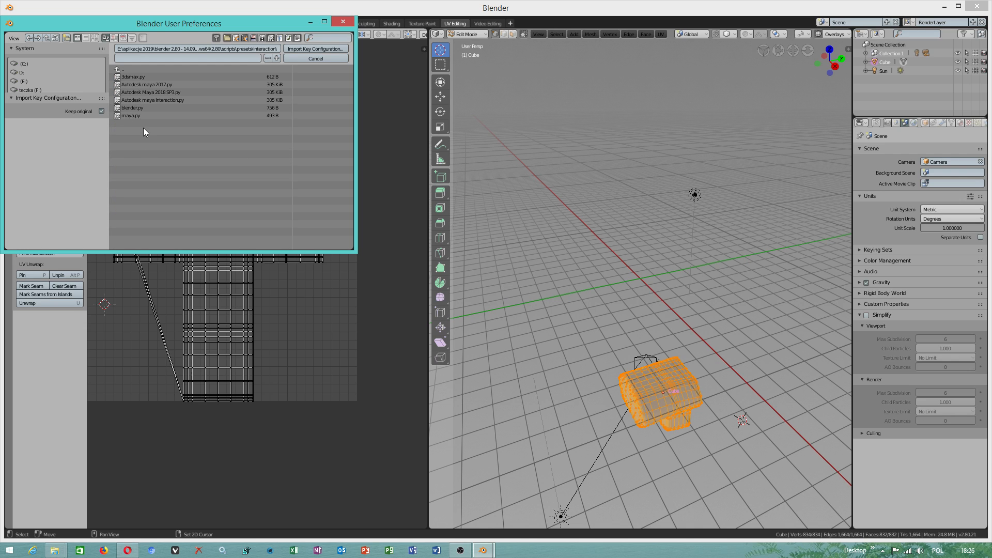
click(147, 84)
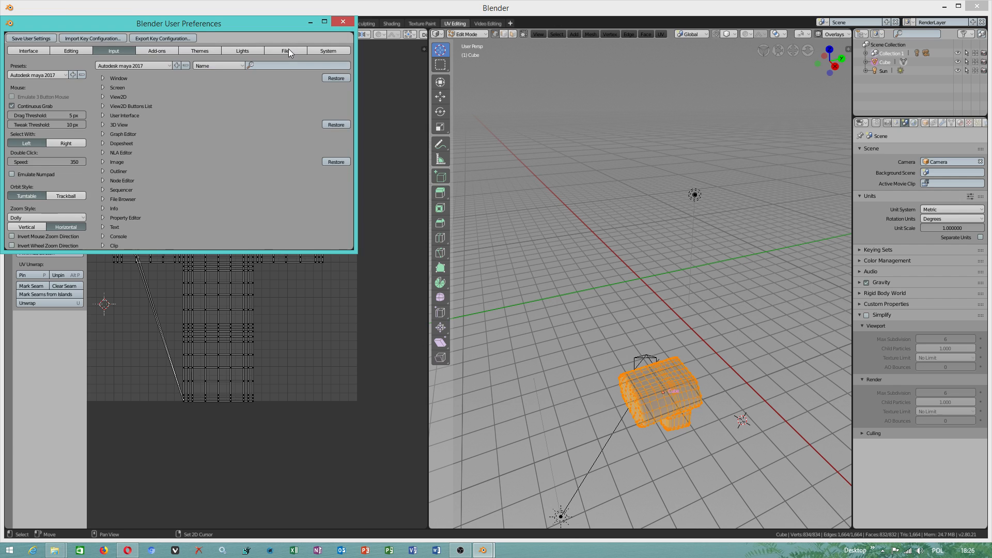
click(344, 21)
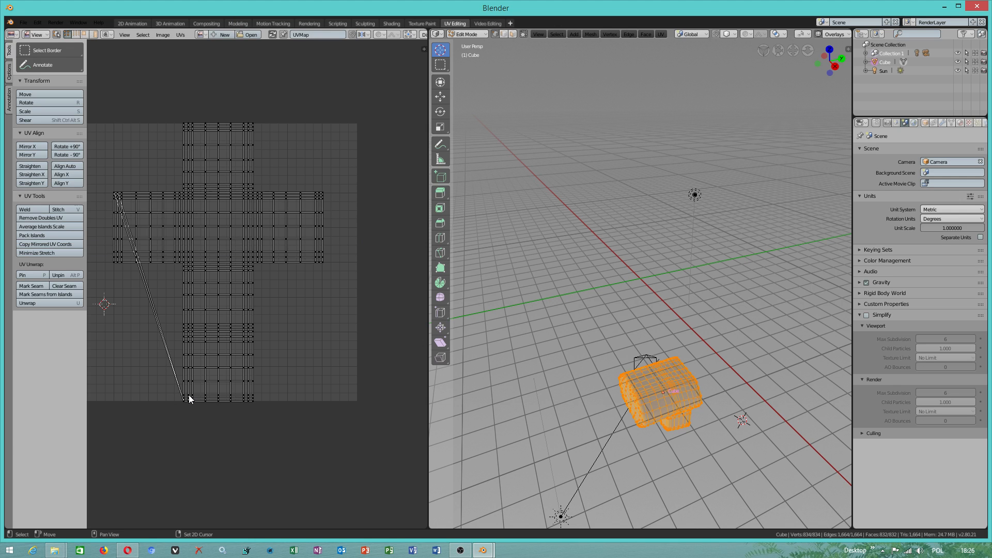
Visit the 3D Animation and Modeling workspaces before restarting Blender with Maya 2017 preset listed
click(218, 389)
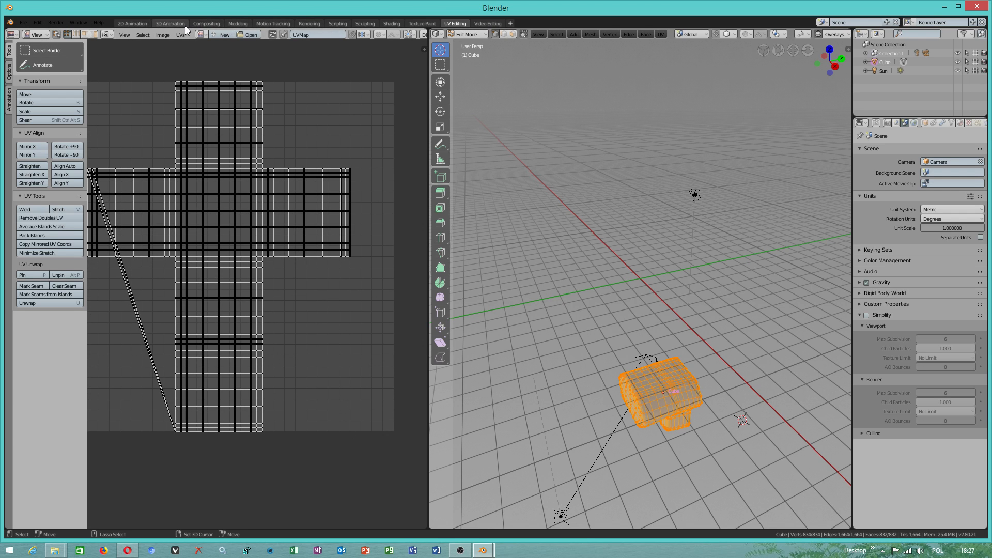
click(168, 24)
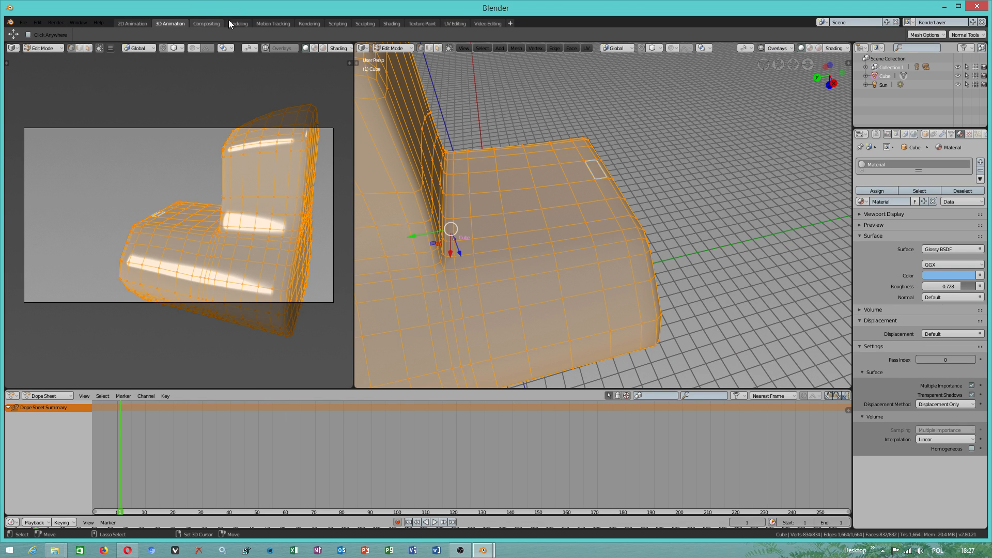
click(238, 24)
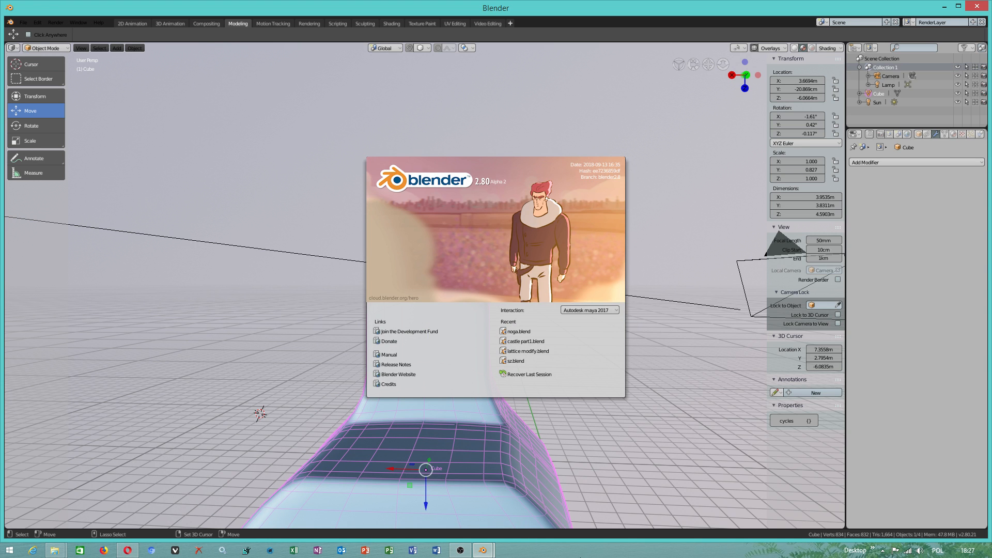
mouse_move(104, 550)
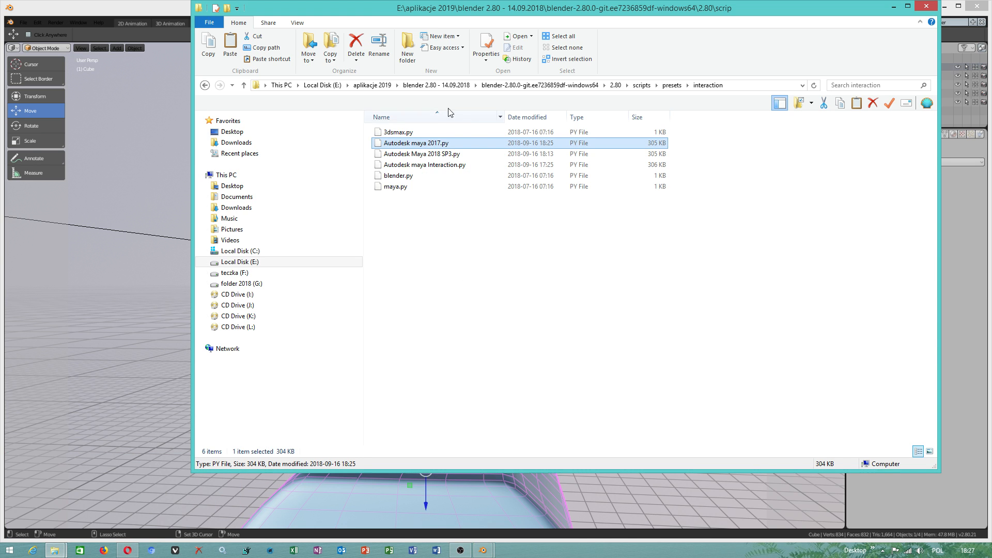
Deselect the keymap files in the interaction presets folder before returning to Blender
click(398, 176)
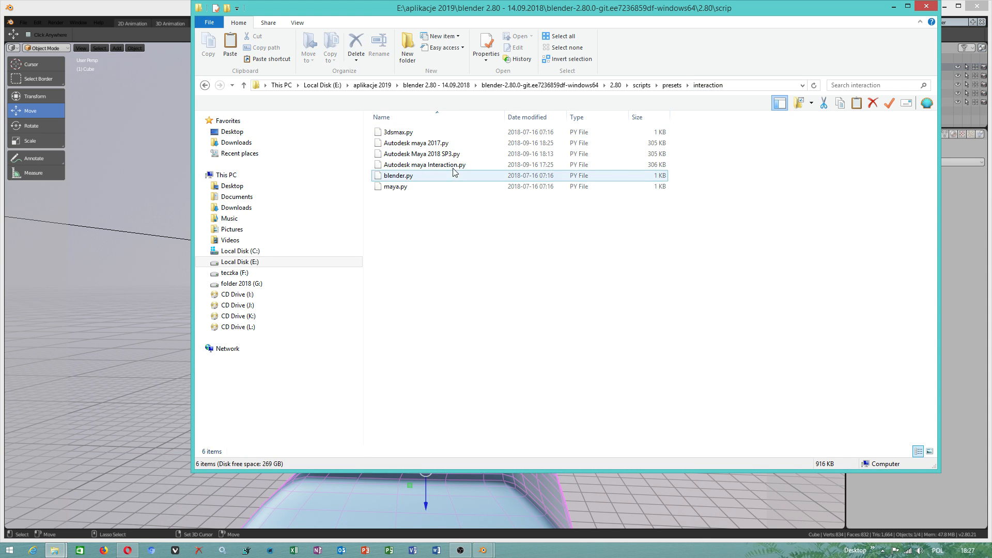
mouse_move(415, 142)
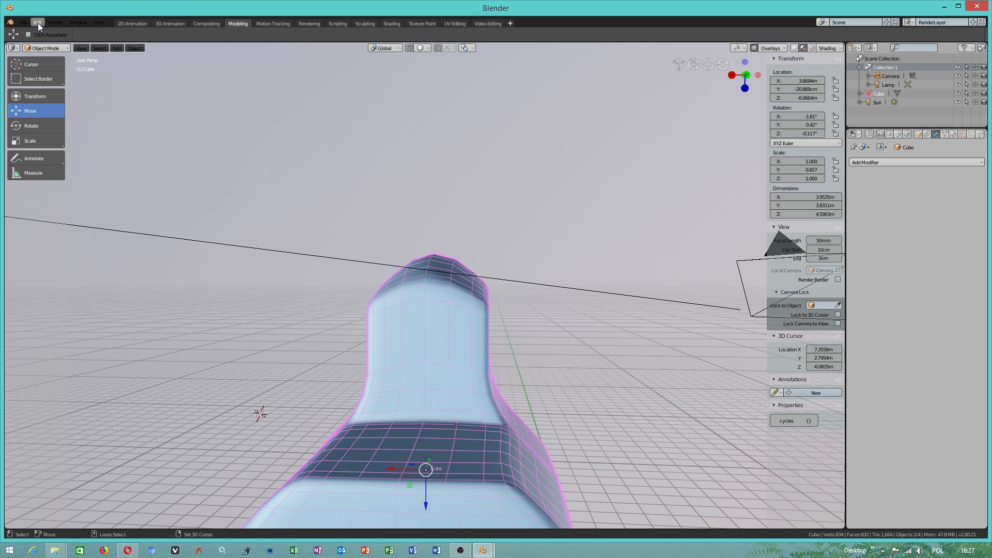
Check that the Autodesk maya 2017 preset is set in User Preferences, then close it
click(24, 23)
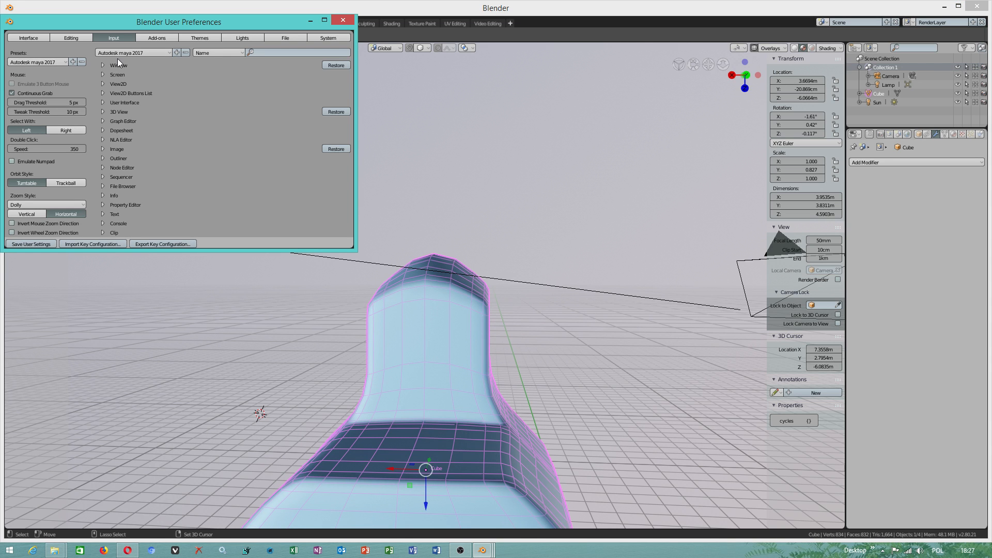
click(342, 21)
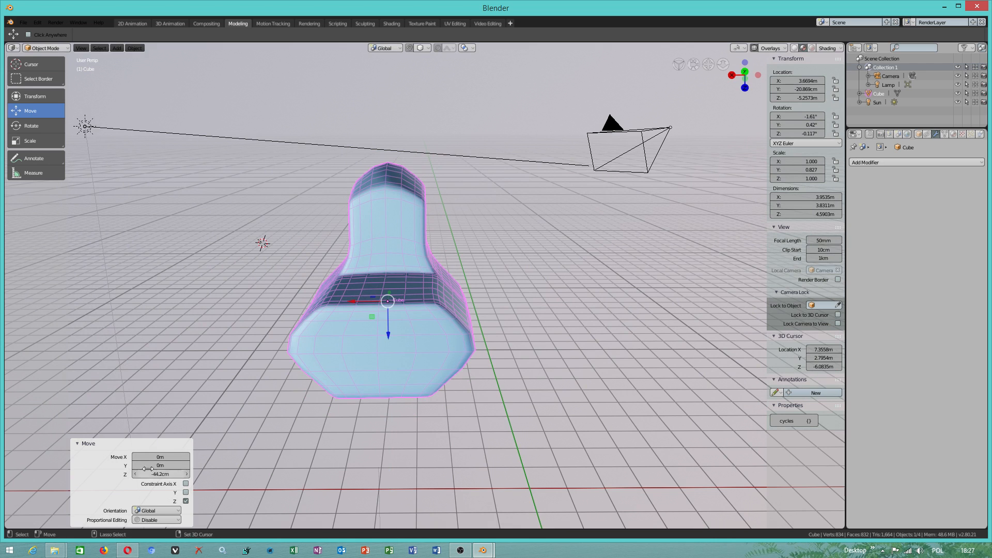
mouse_move(186, 502)
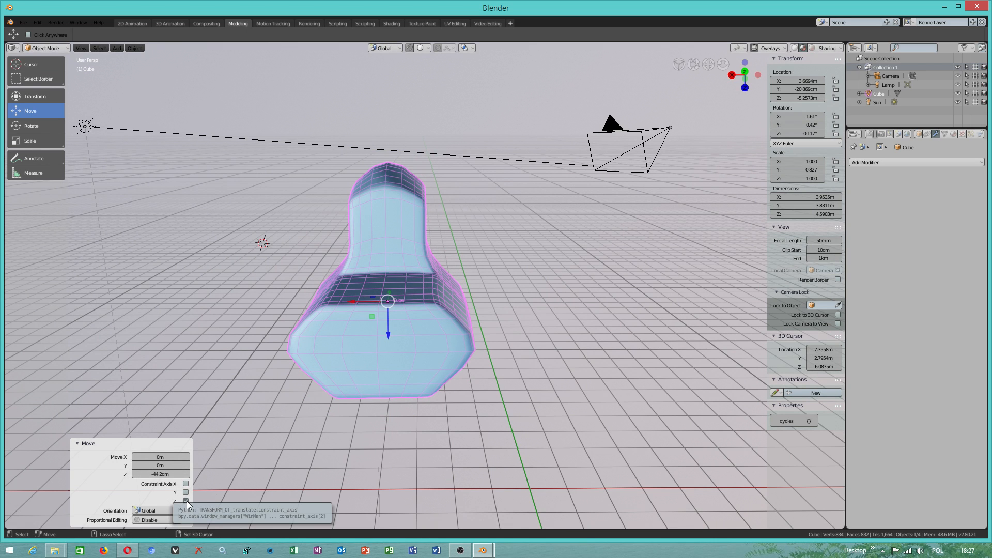
Constrain the move to Z and drag the cube upward along Z, confirming its position
click(185, 501)
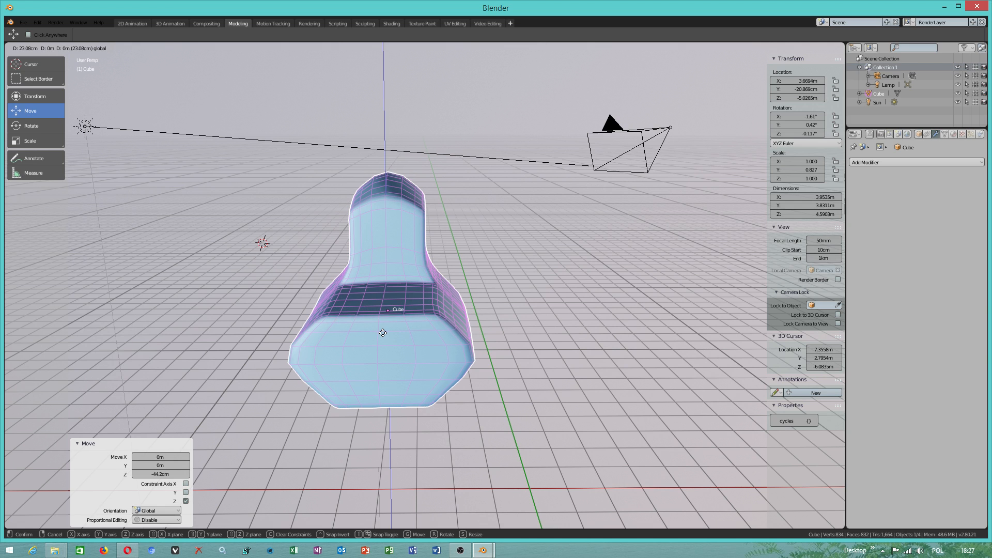
click(383, 332)
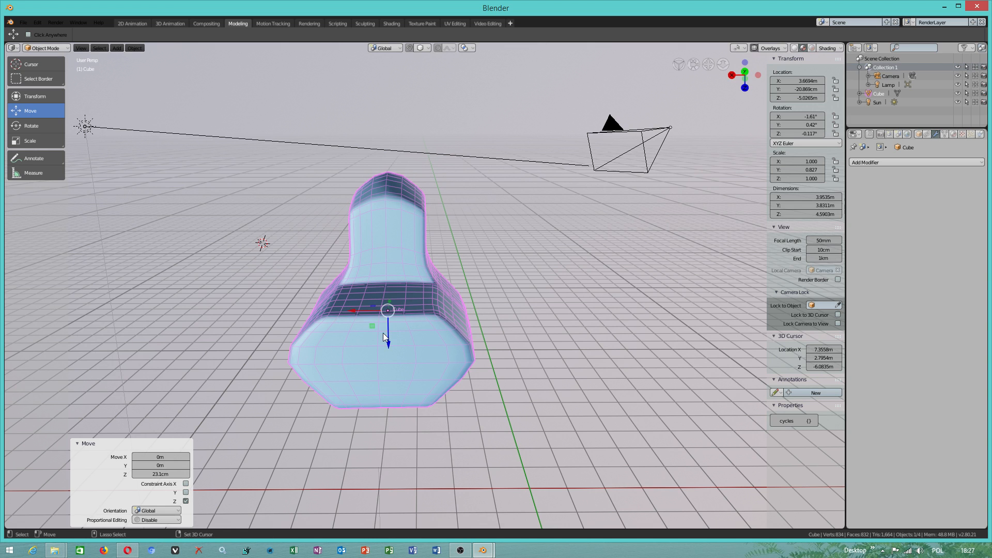
key(g)
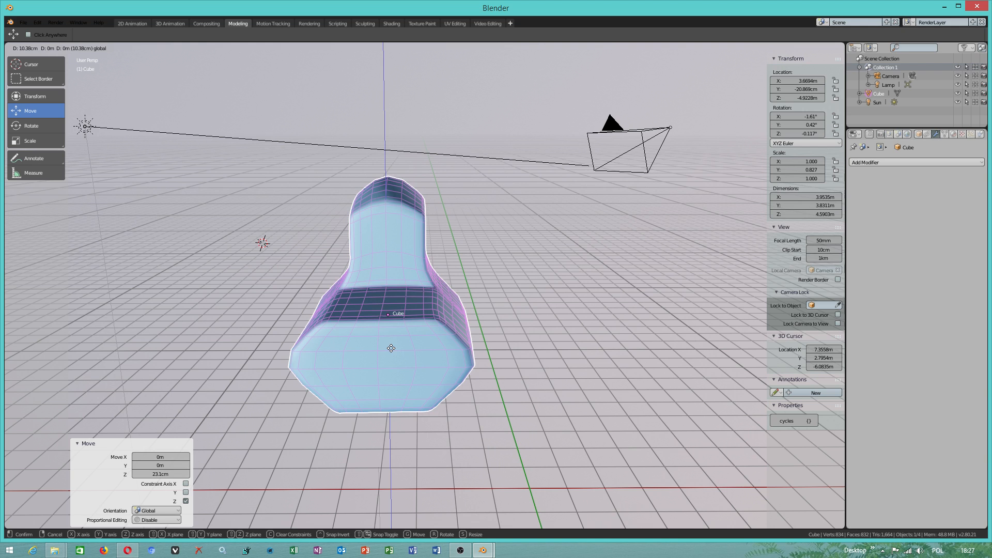
mouse_move(394, 354)
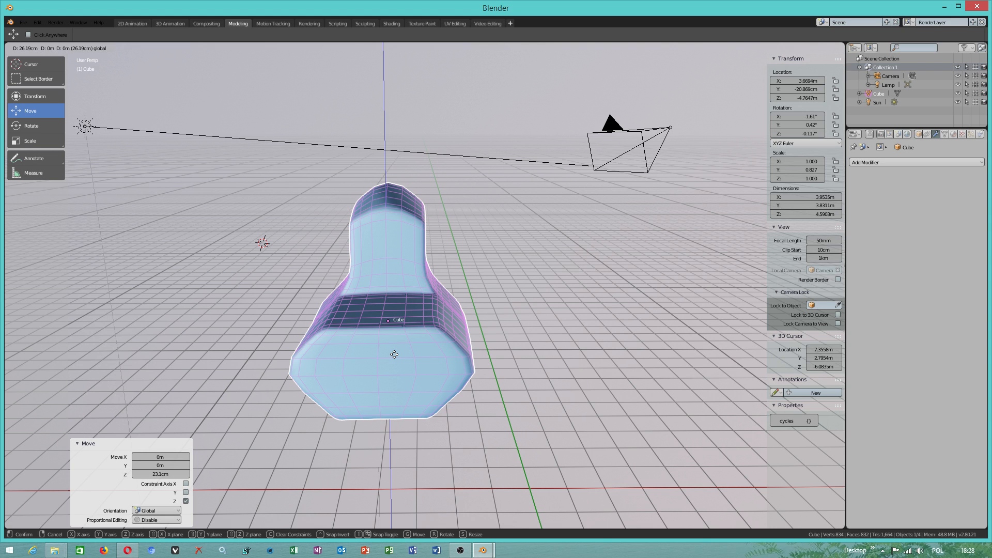
mouse_move(410, 377)
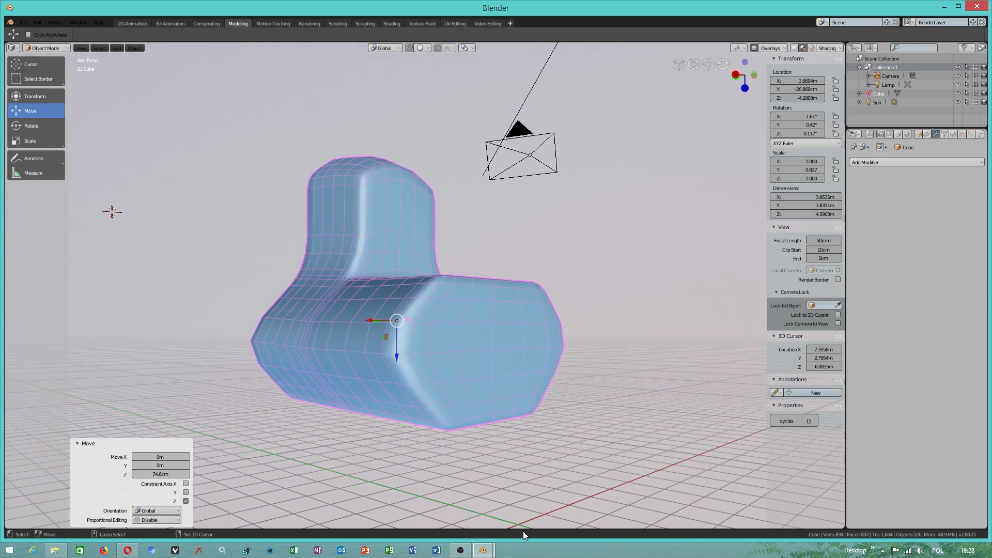
mouse_move(528, 536)
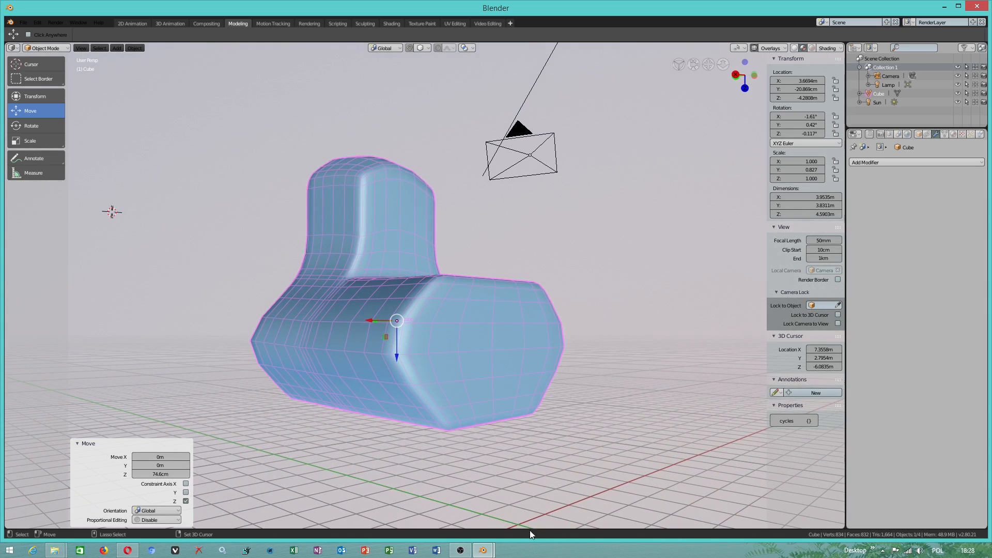